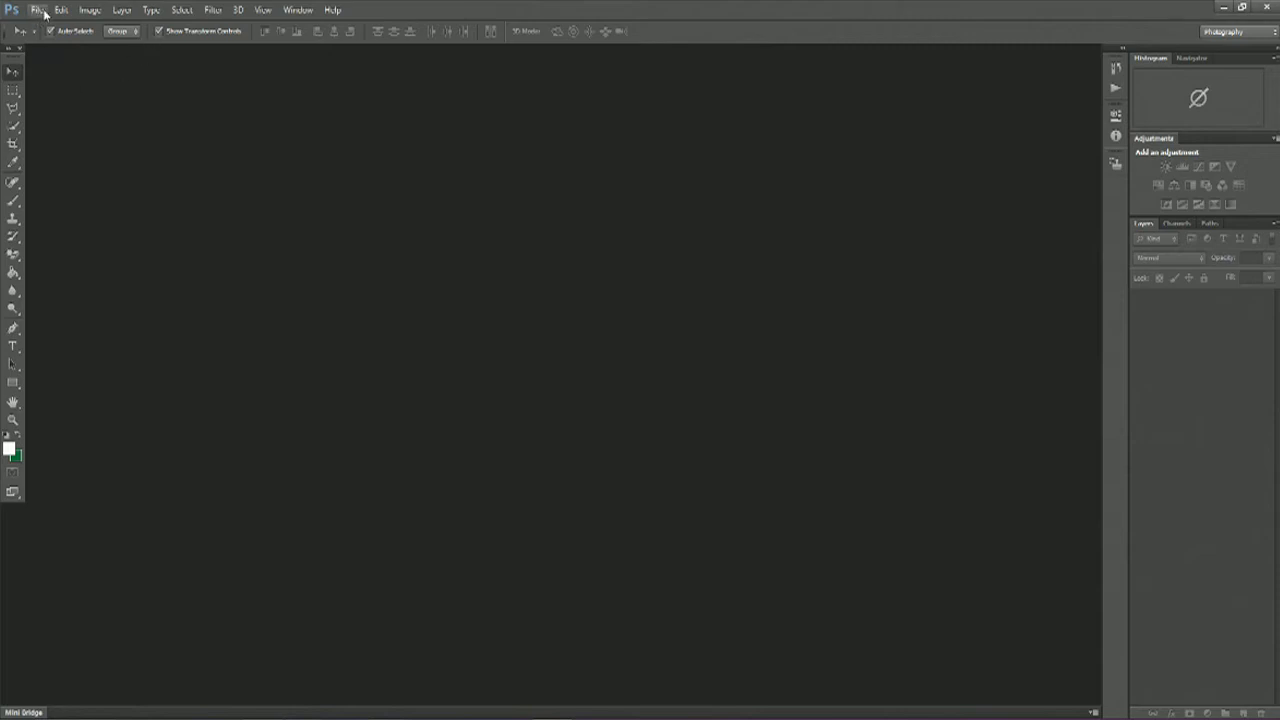
Step: Create a new 1280 by 720 pixel document with a transparent background
left_click(38, 10)
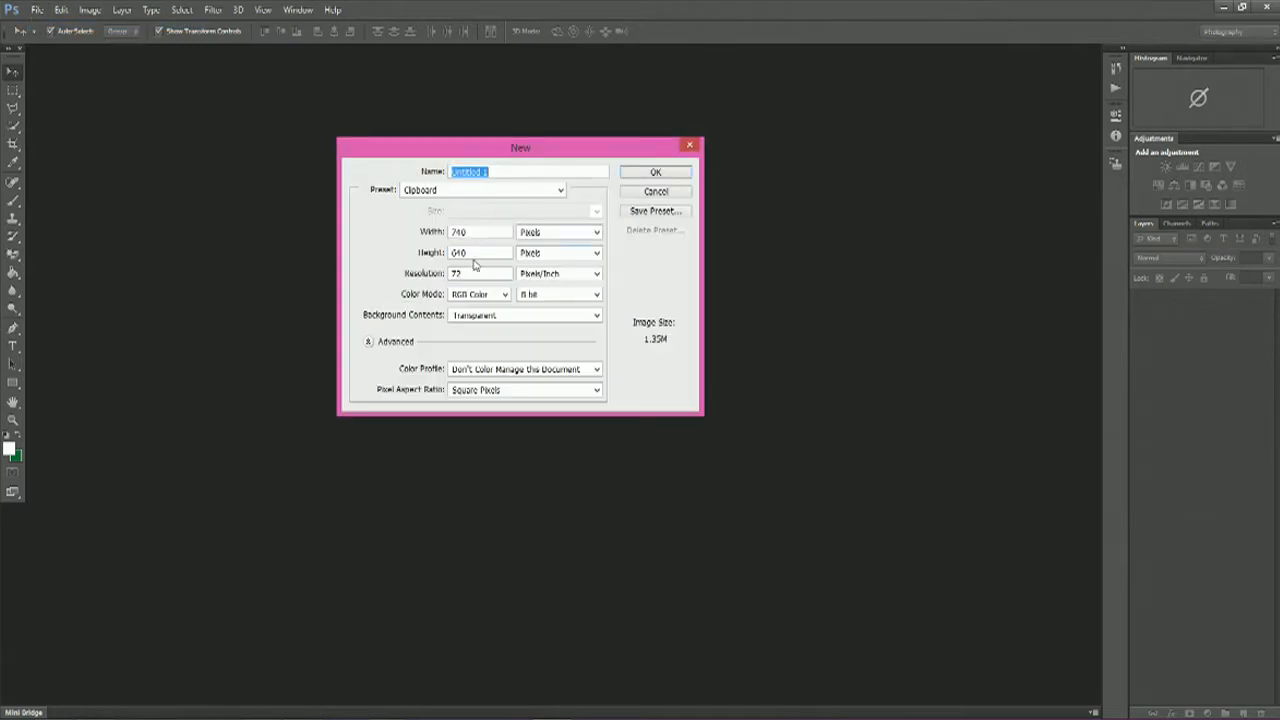
left_click(470, 232)
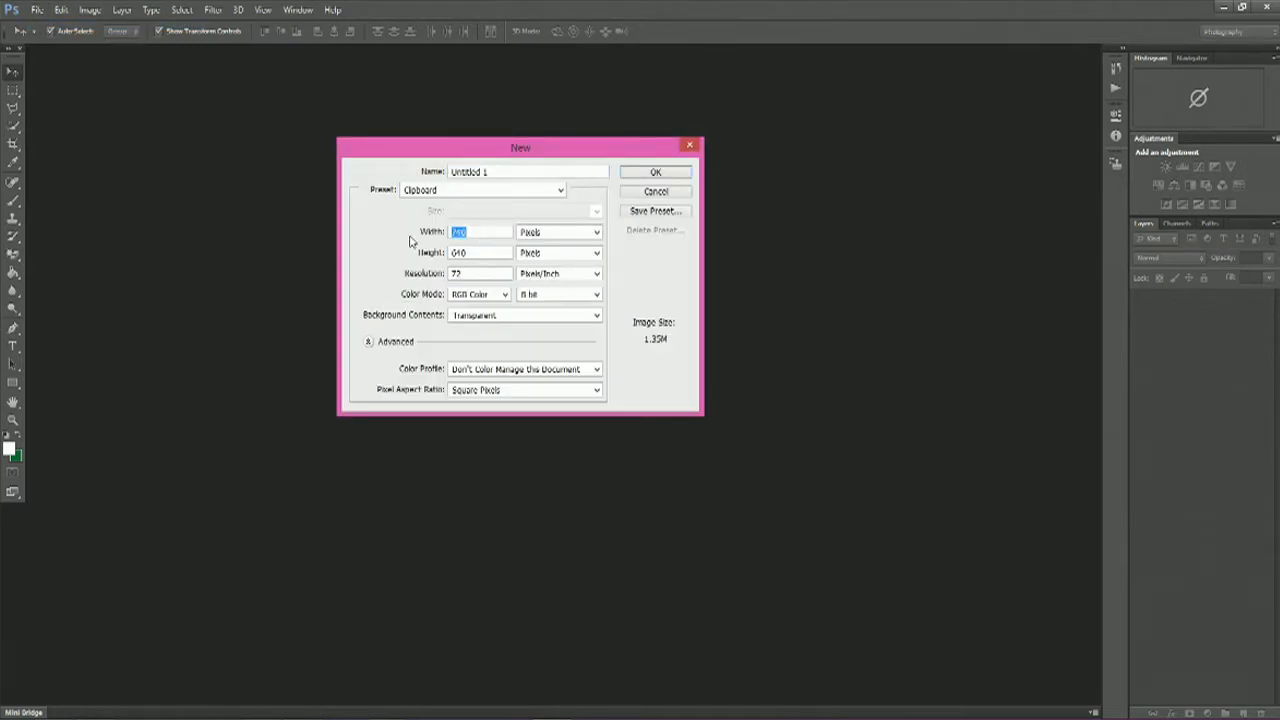
type("1280")
left_click(480, 252)
type("720")
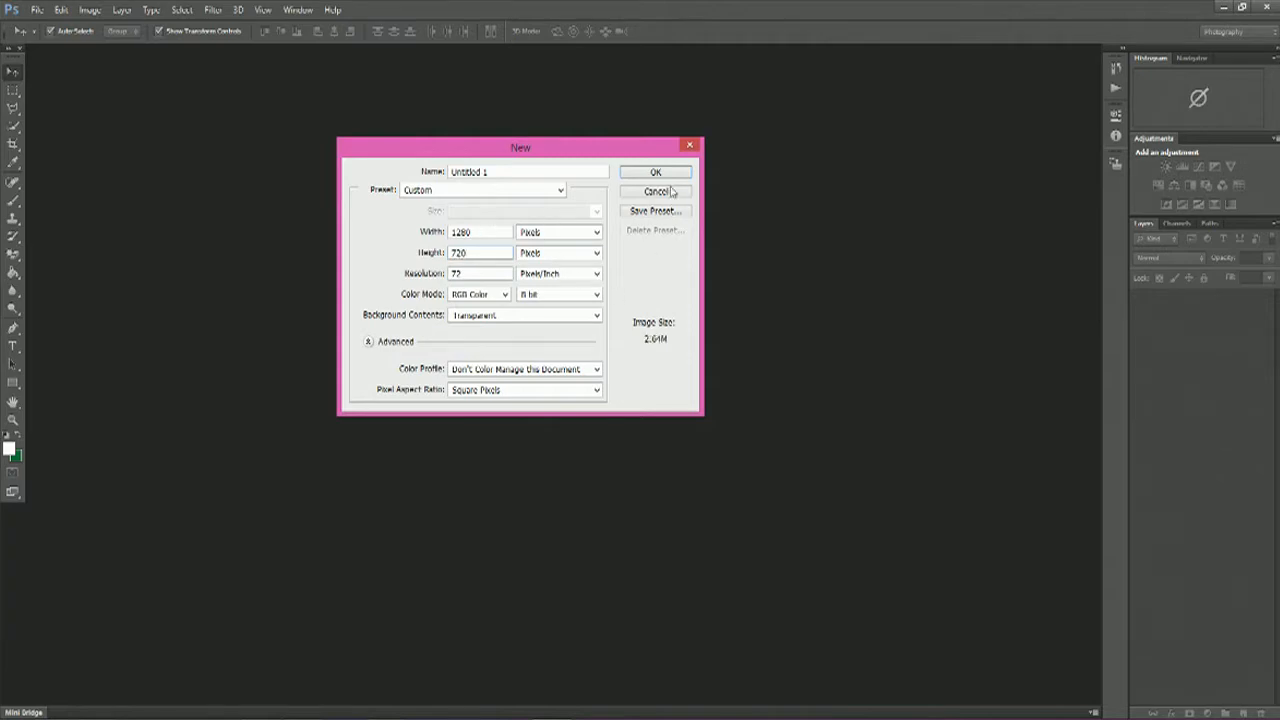
left_click(656, 172)
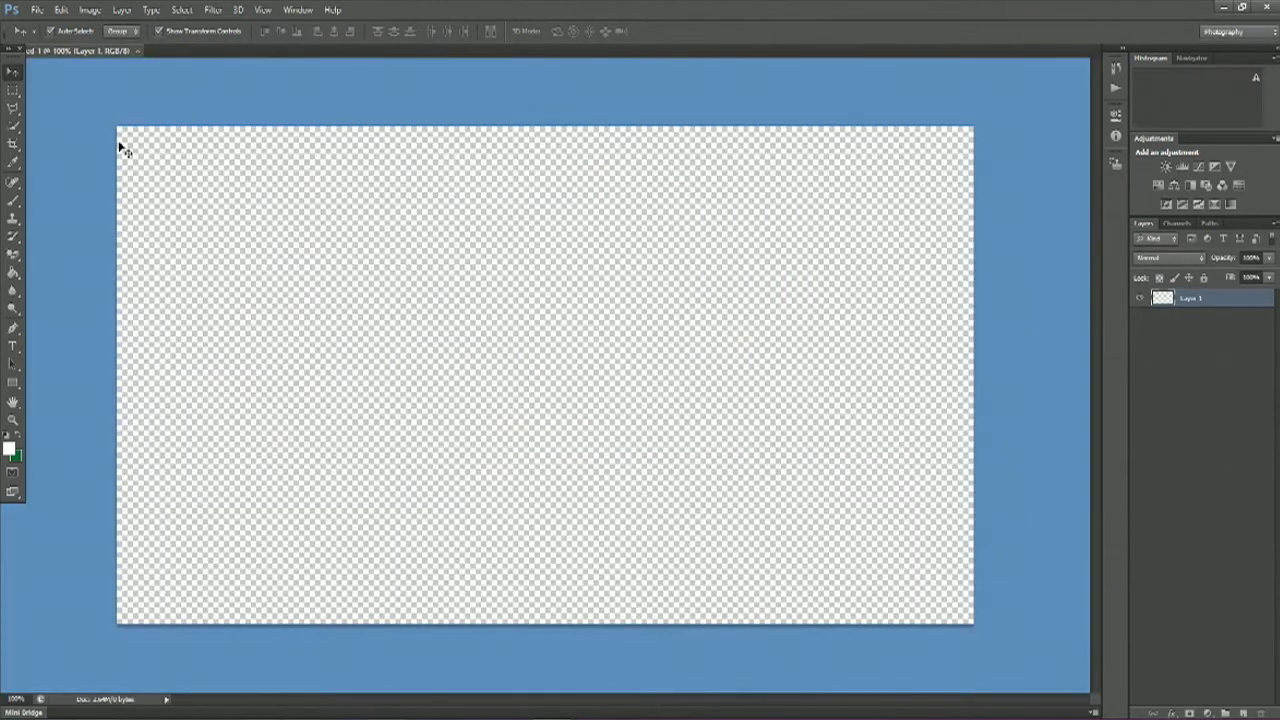
mouse_move(852, 504)
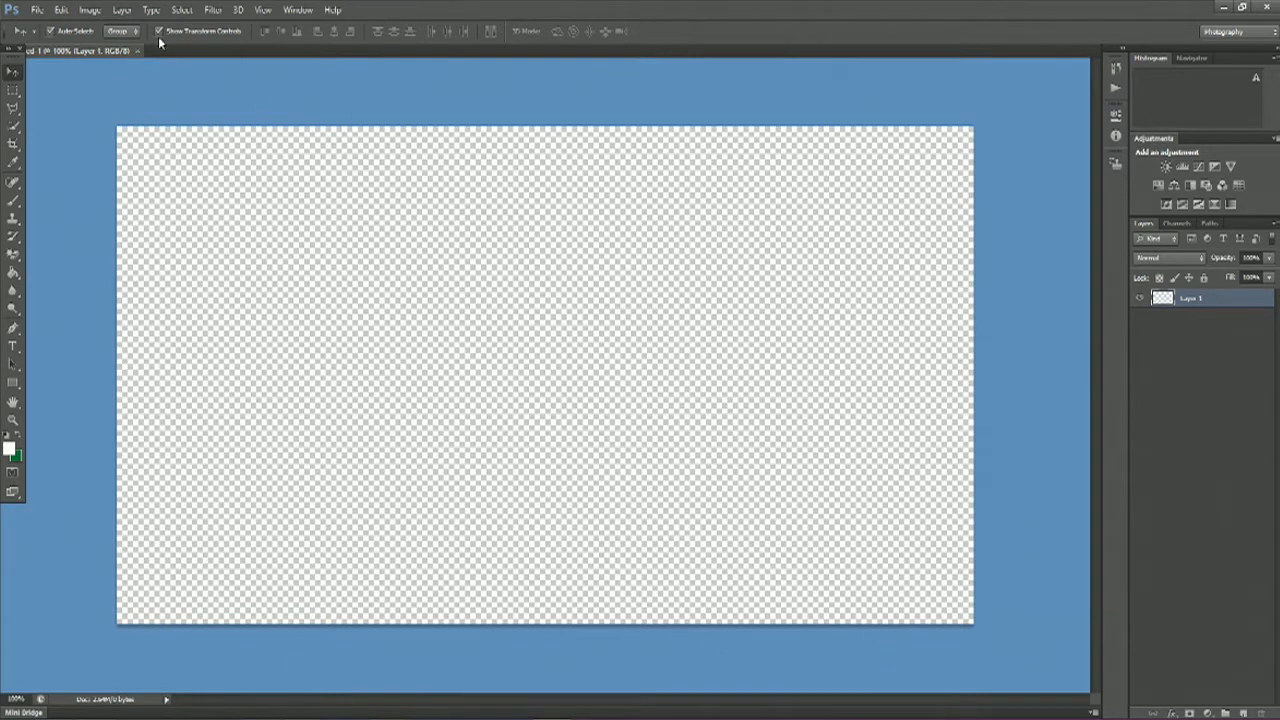
Step: Open the yellow-and-brown sunburst background image from the tutorial images folder
left_click(36, 10)
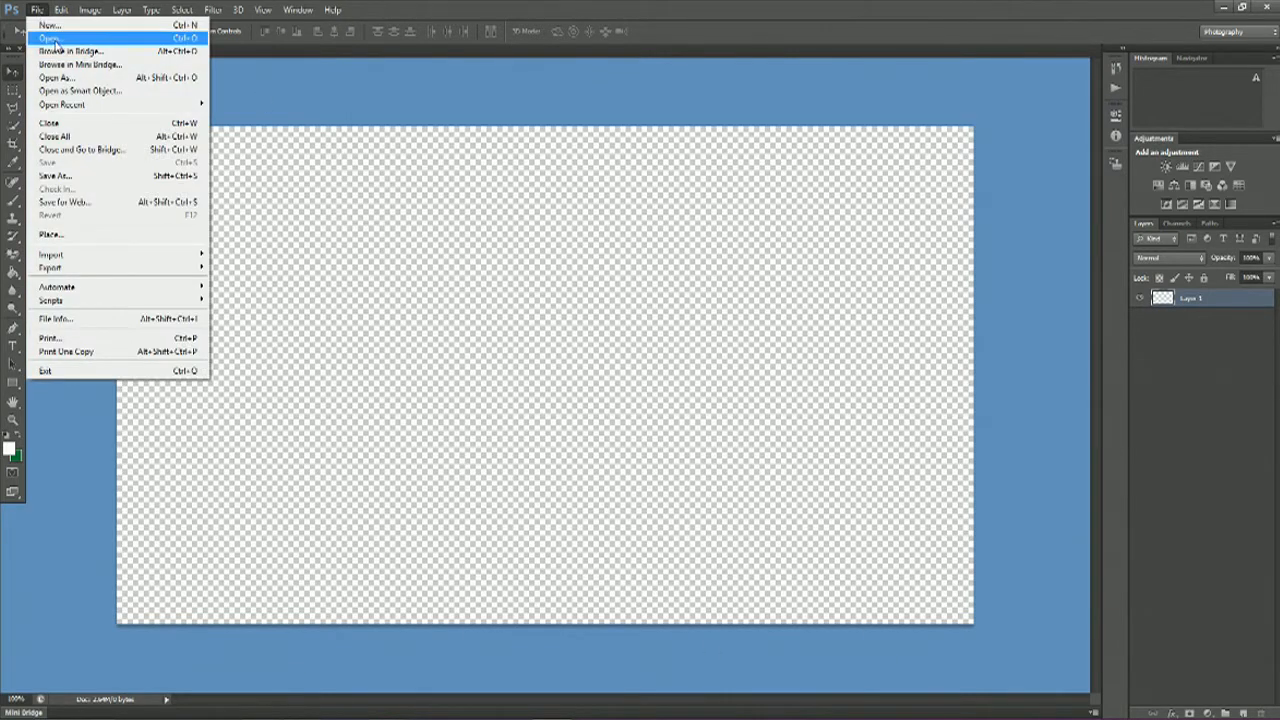
left_click(50, 38)
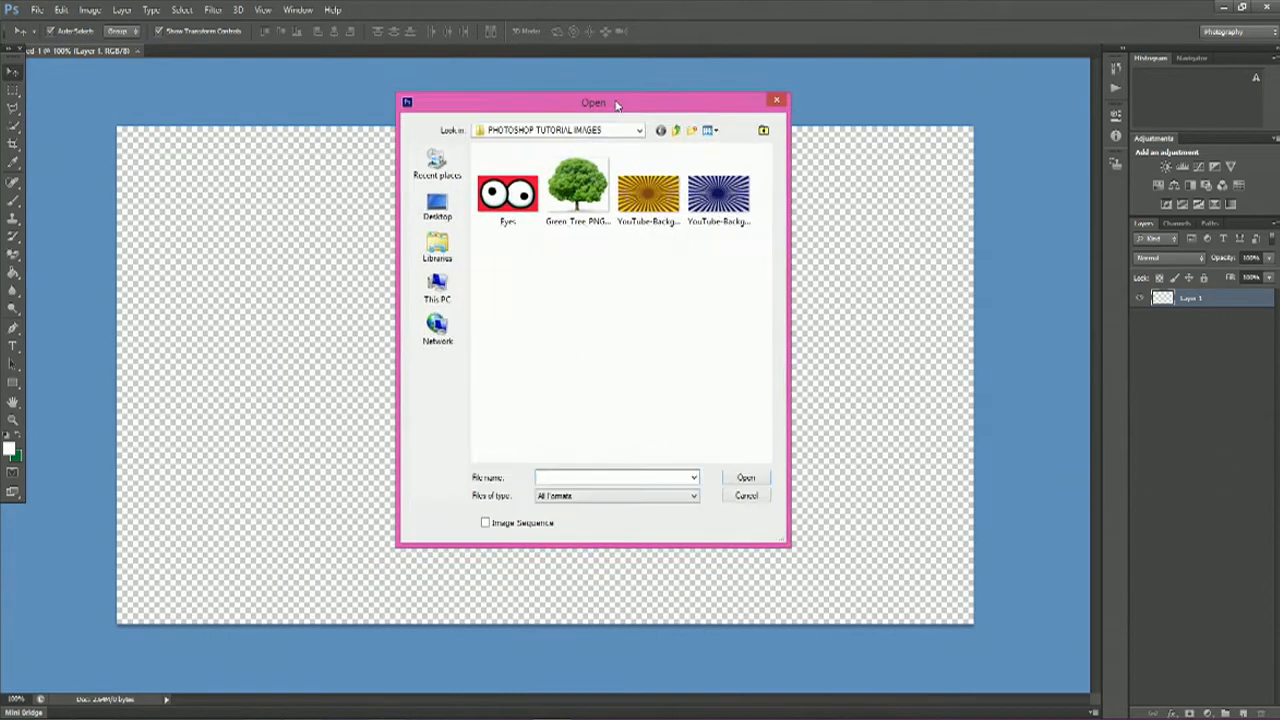
left_click(648, 190)
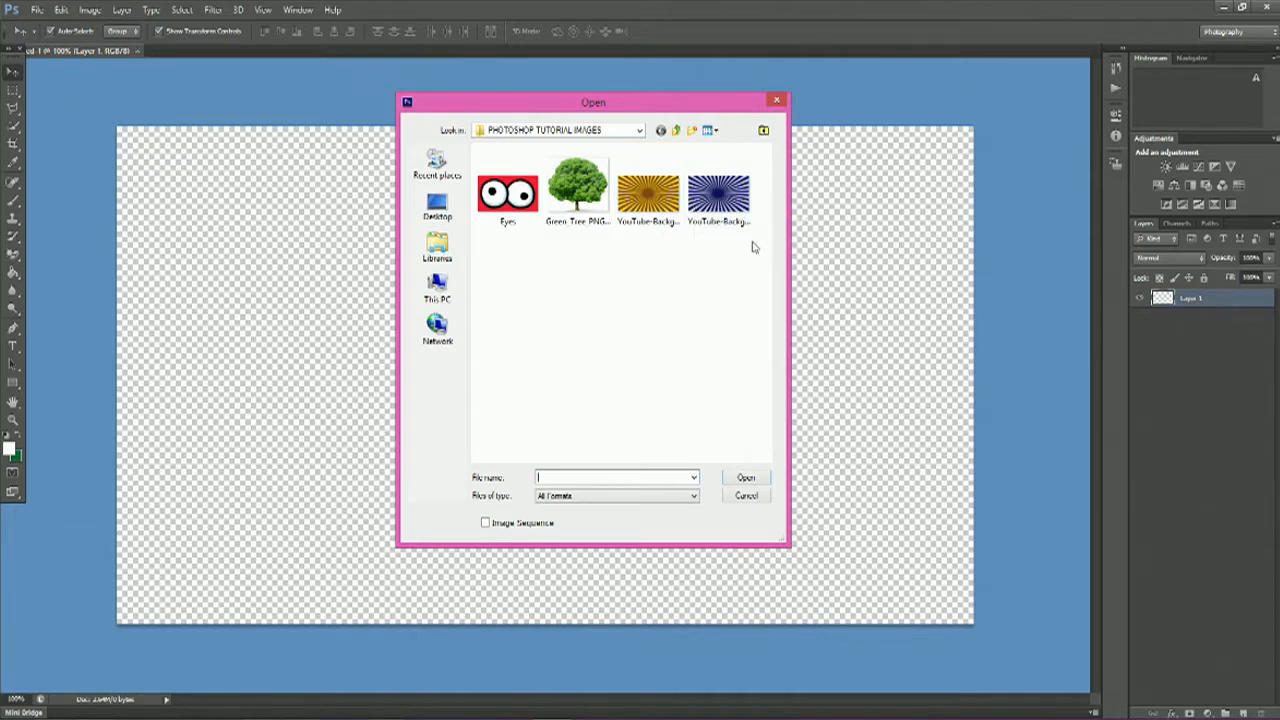
left_click(648, 190)
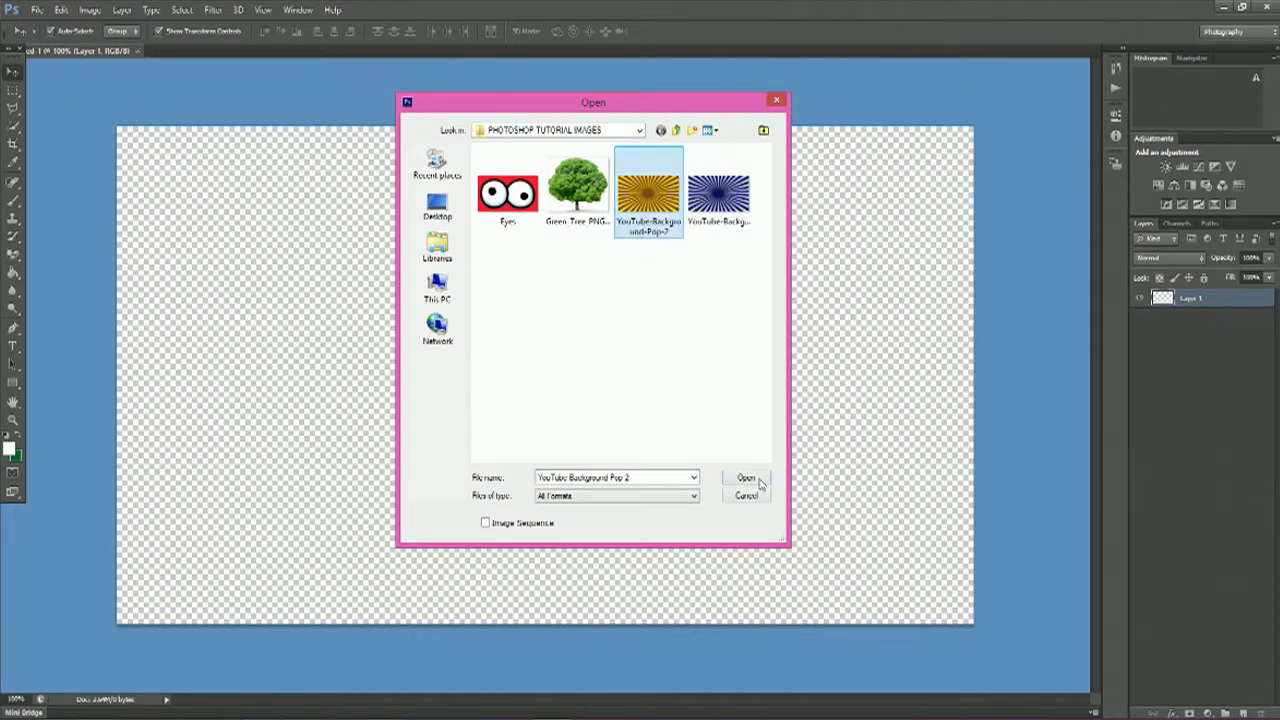
left_click(746, 476)
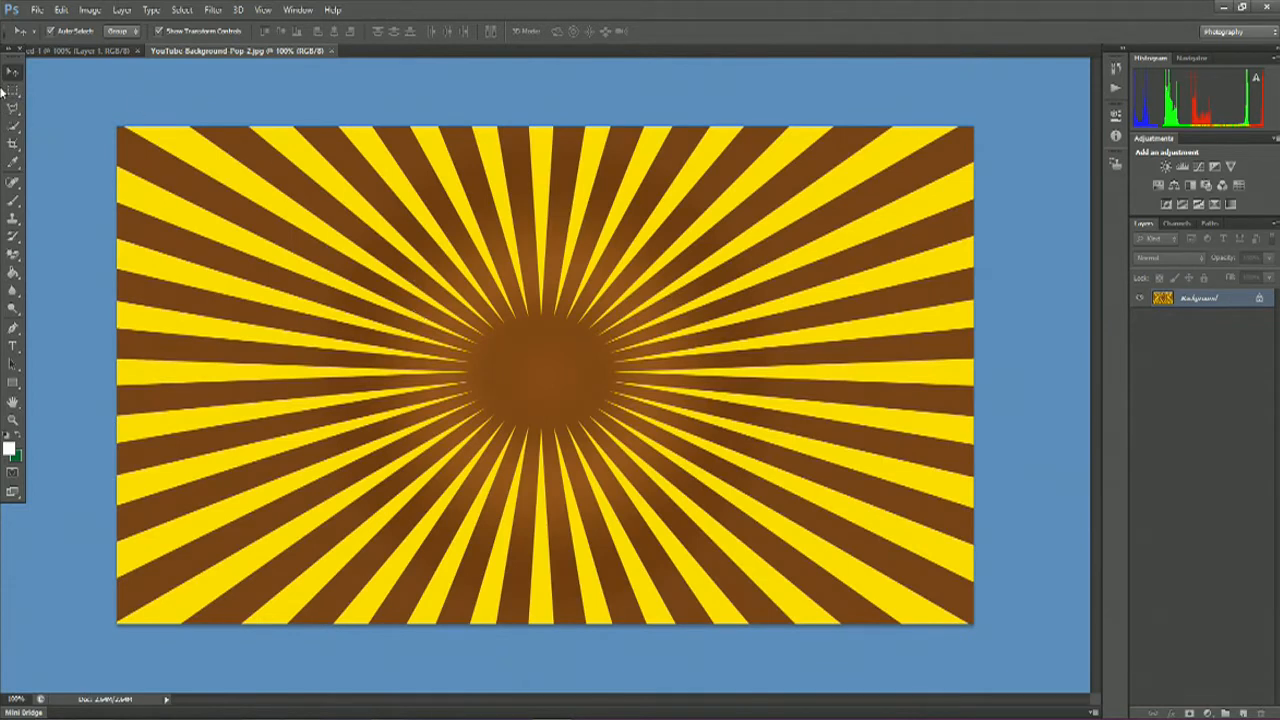
mouse_move(12, 88)
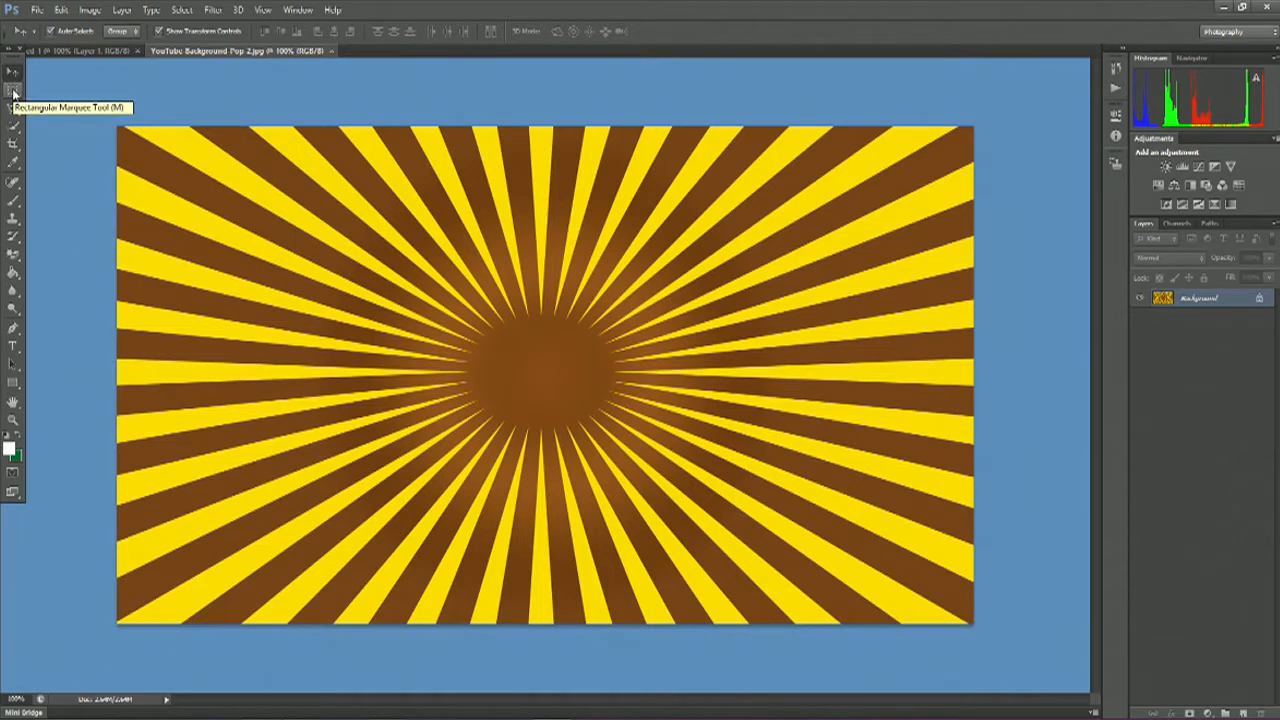
mouse_move(498, 290)
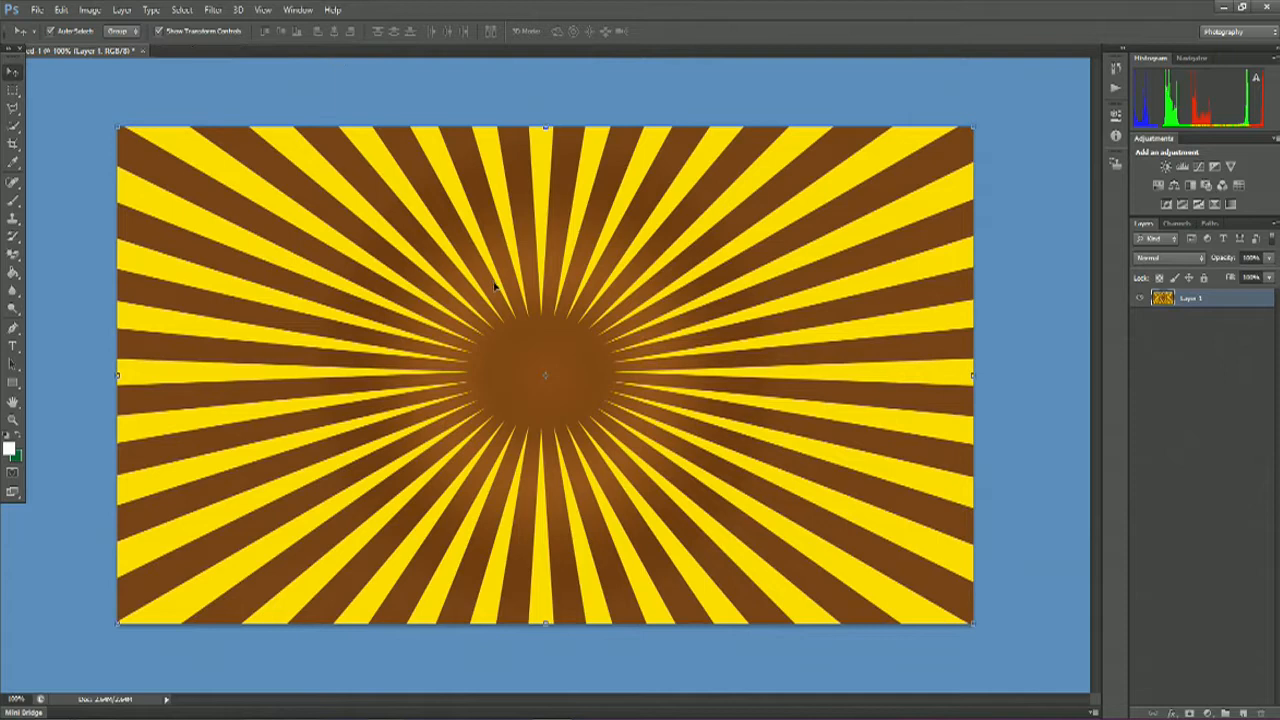
mouse_move(398, 190)
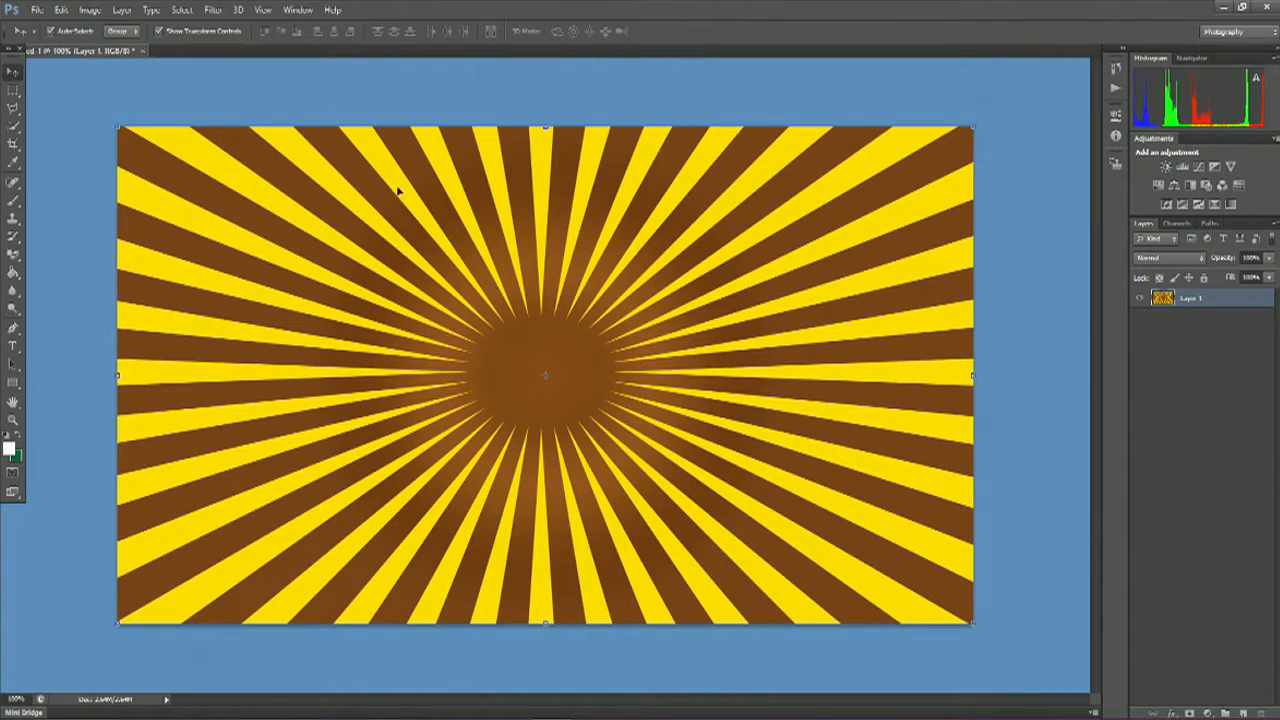
mouse_move(770, 232)
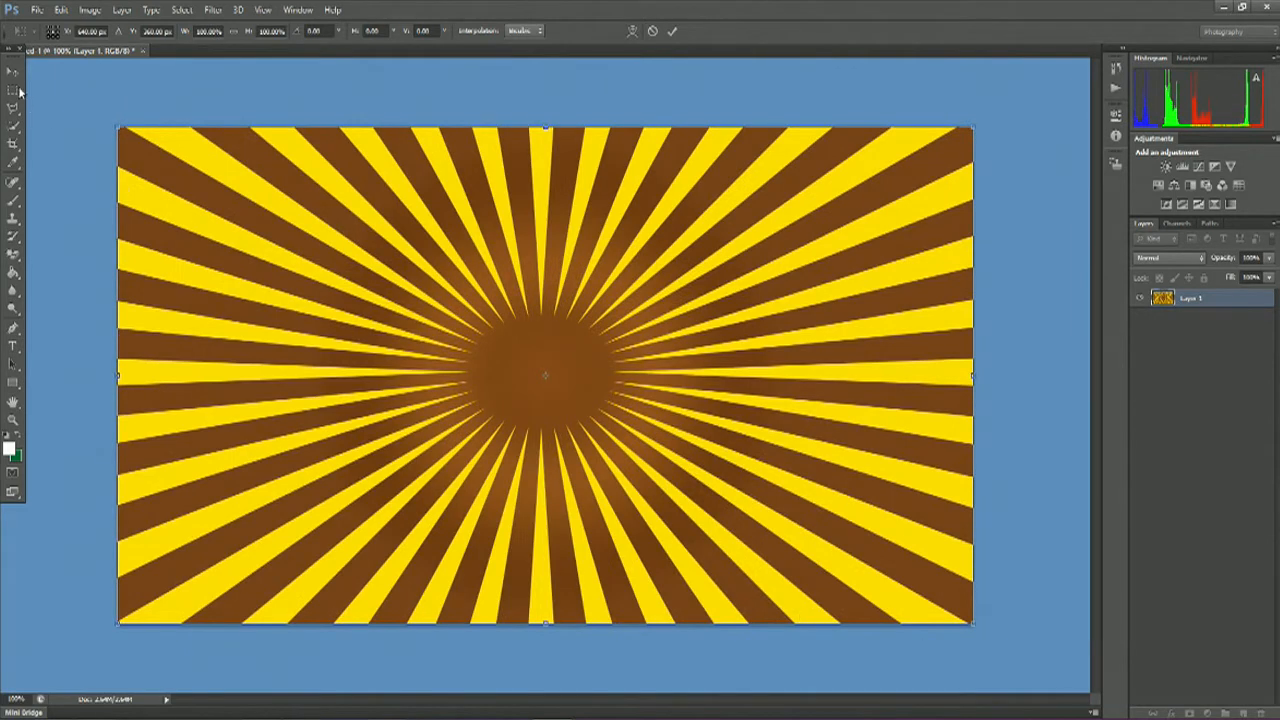
Step: Commit the scaled sunburst layer so it fills the whole 1280×720 canvas
left_click(12, 72)
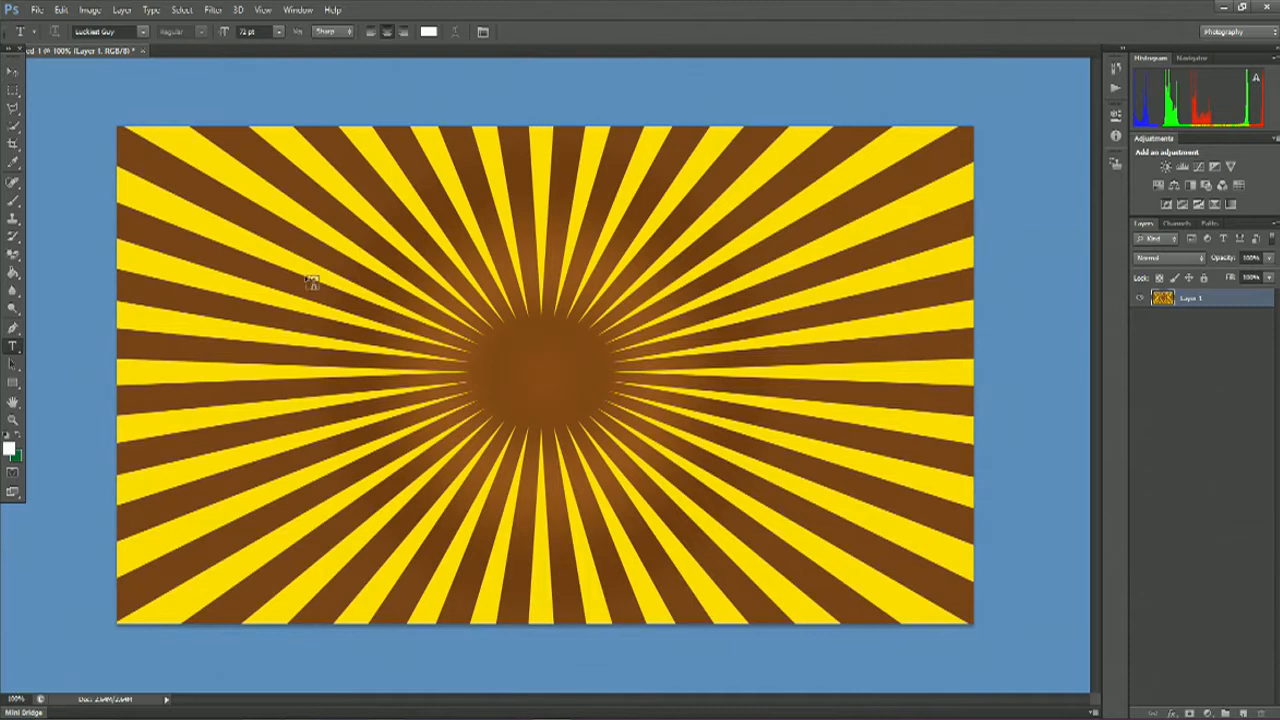
Step: Add the white heading TREE'S ARE AWESOME, enlarged across the top and angled slightly
left_click(266, 268)
type("TREE’S ARE AWESOME")
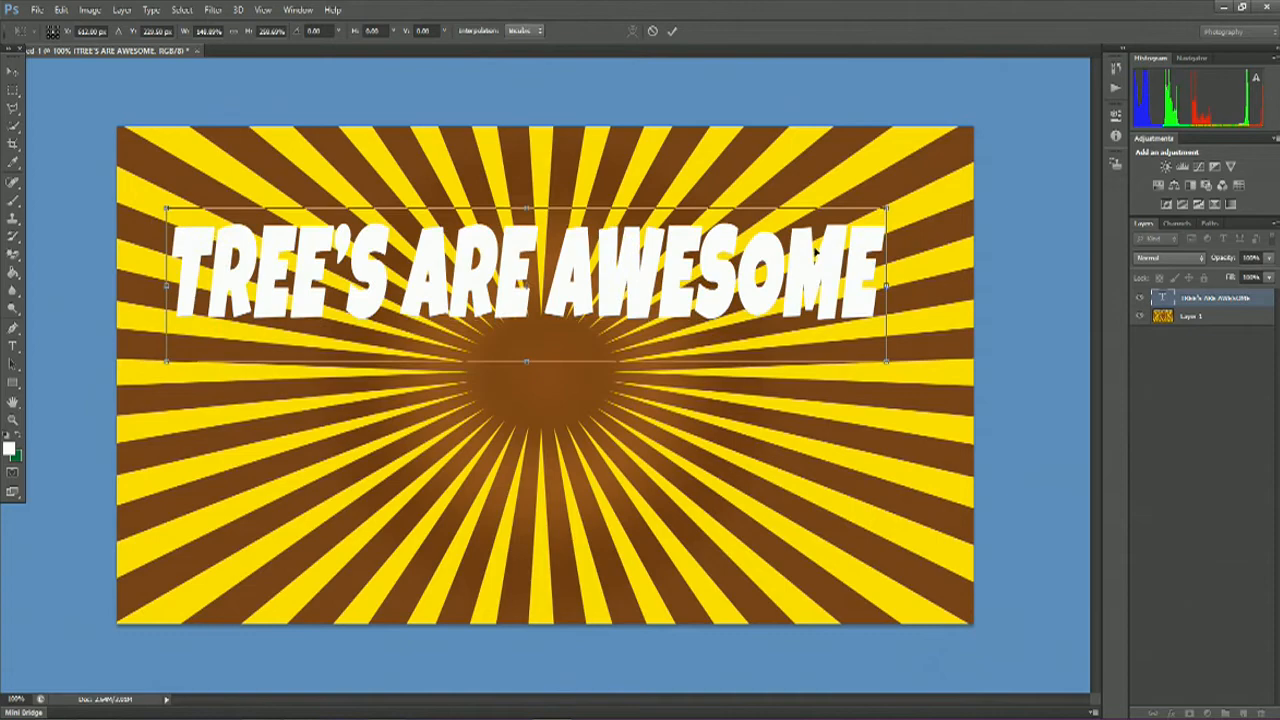
left_click_drag(884, 206, 876, 168)
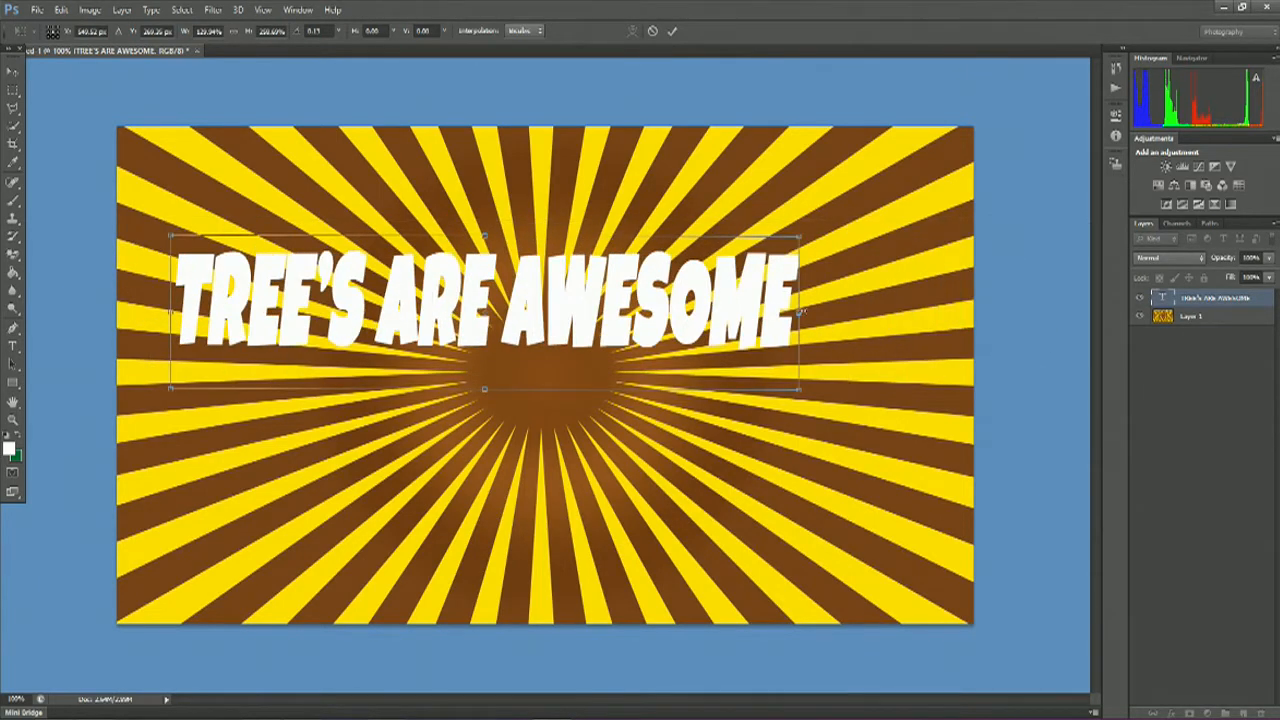
left_click_drag(800, 312, 920, 304)
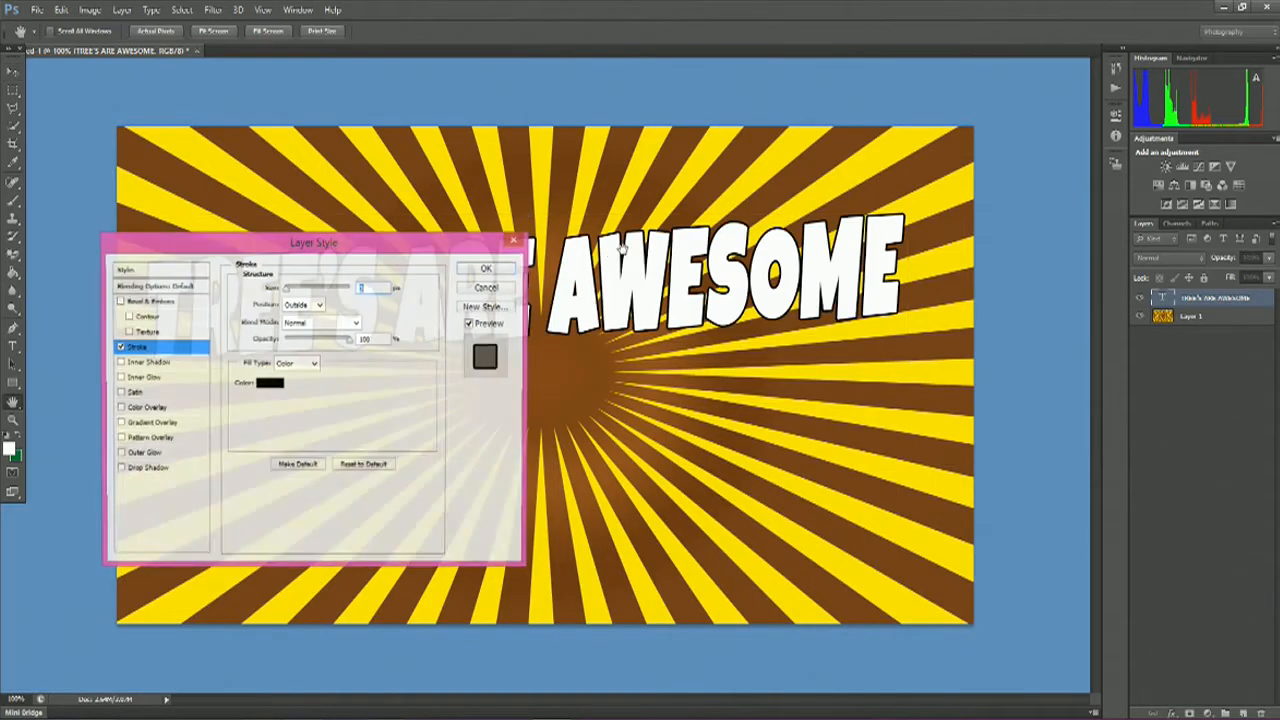
Step: Apply a thick black stroke and soft outer glow to the heading text layer
left_click_drag(312, 242, 670, 404)
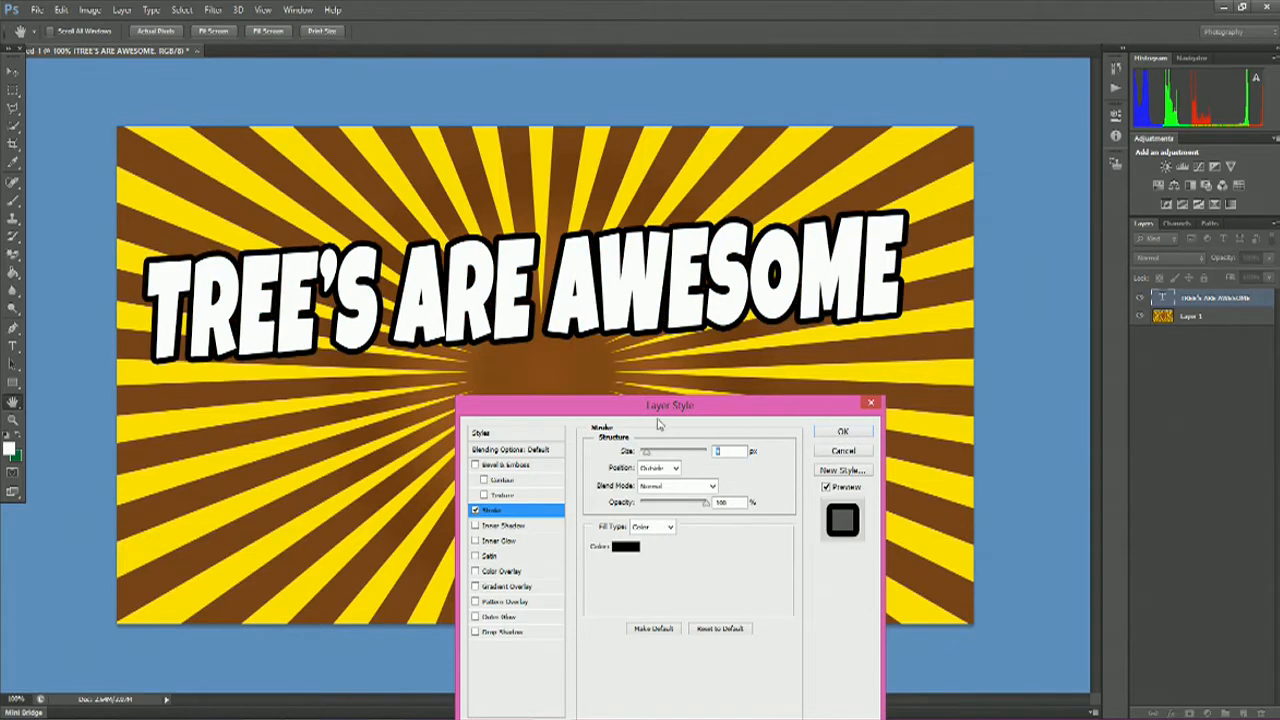
left_click_drag(668, 404, 684, 354)
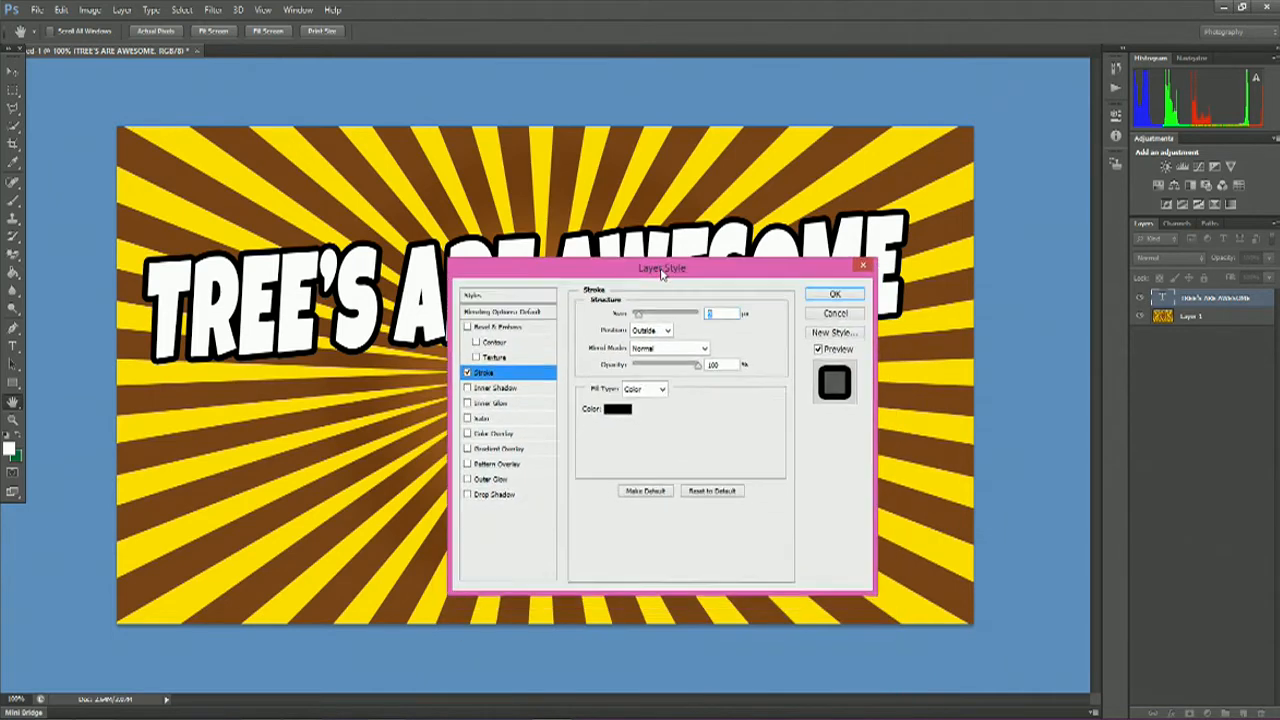
left_click_drag(660, 268, 654, 288)
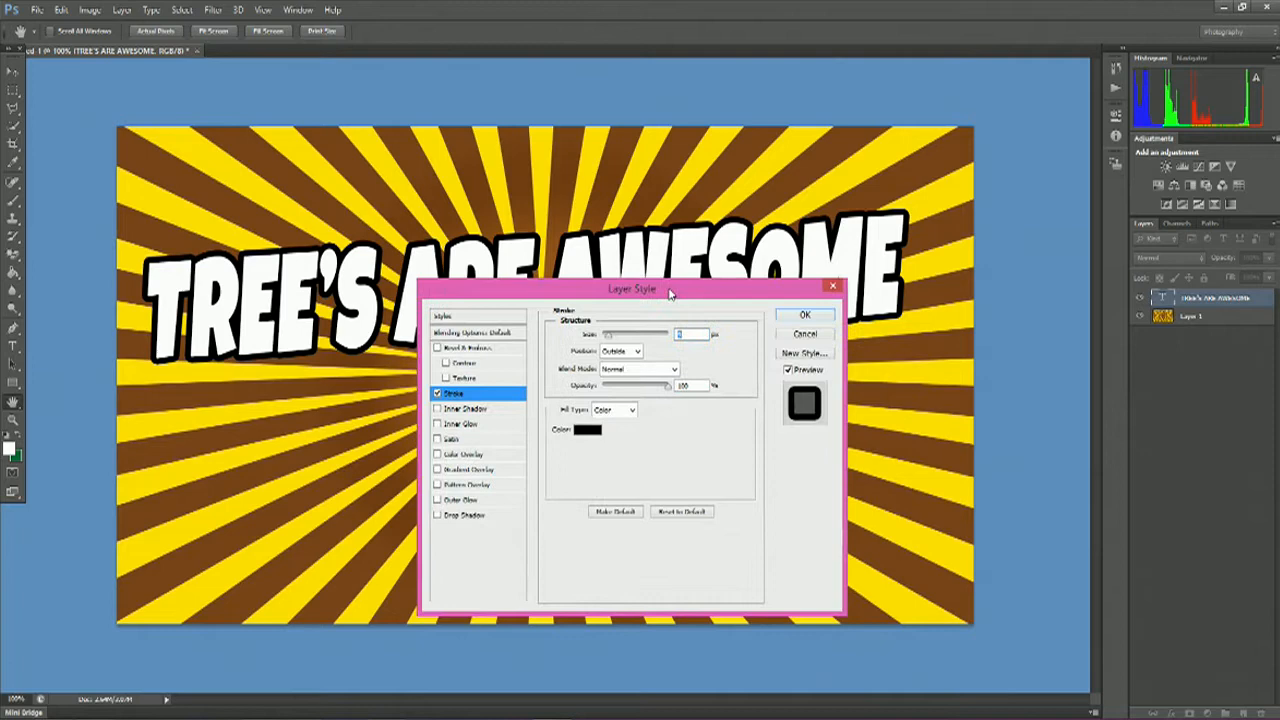
left_click_drag(632, 288, 652, 294)
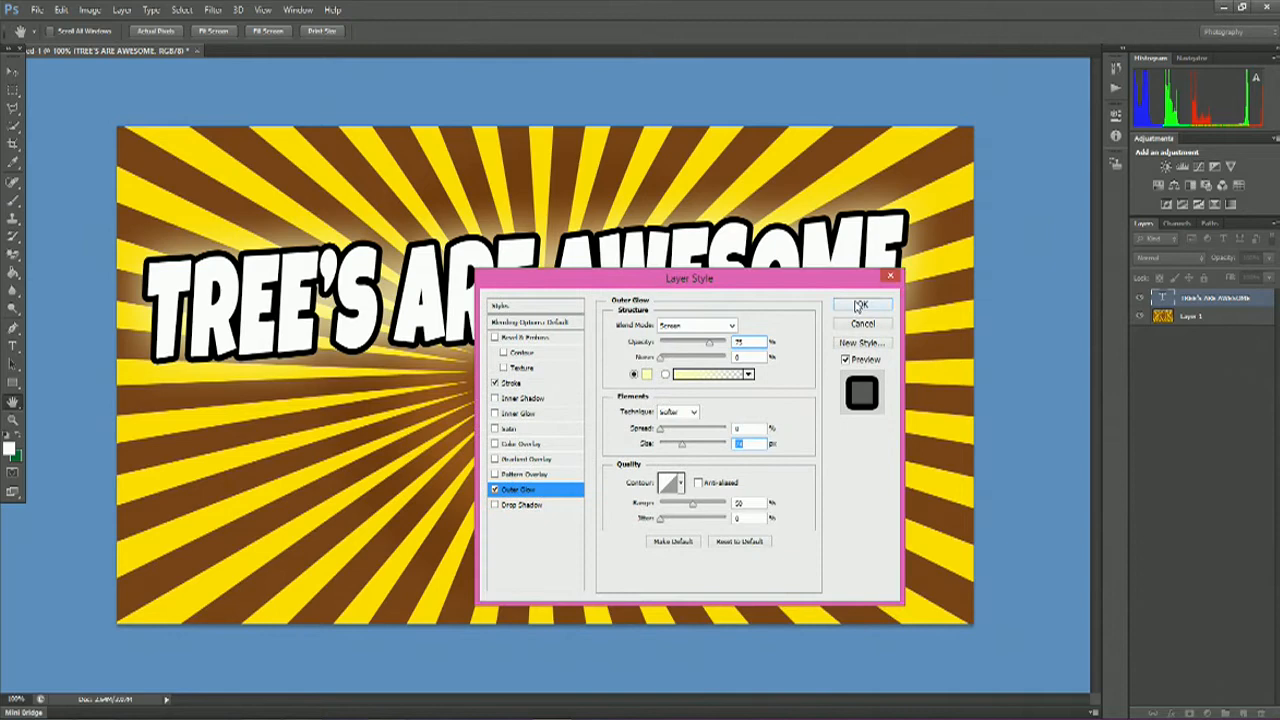
left_click(860, 304)
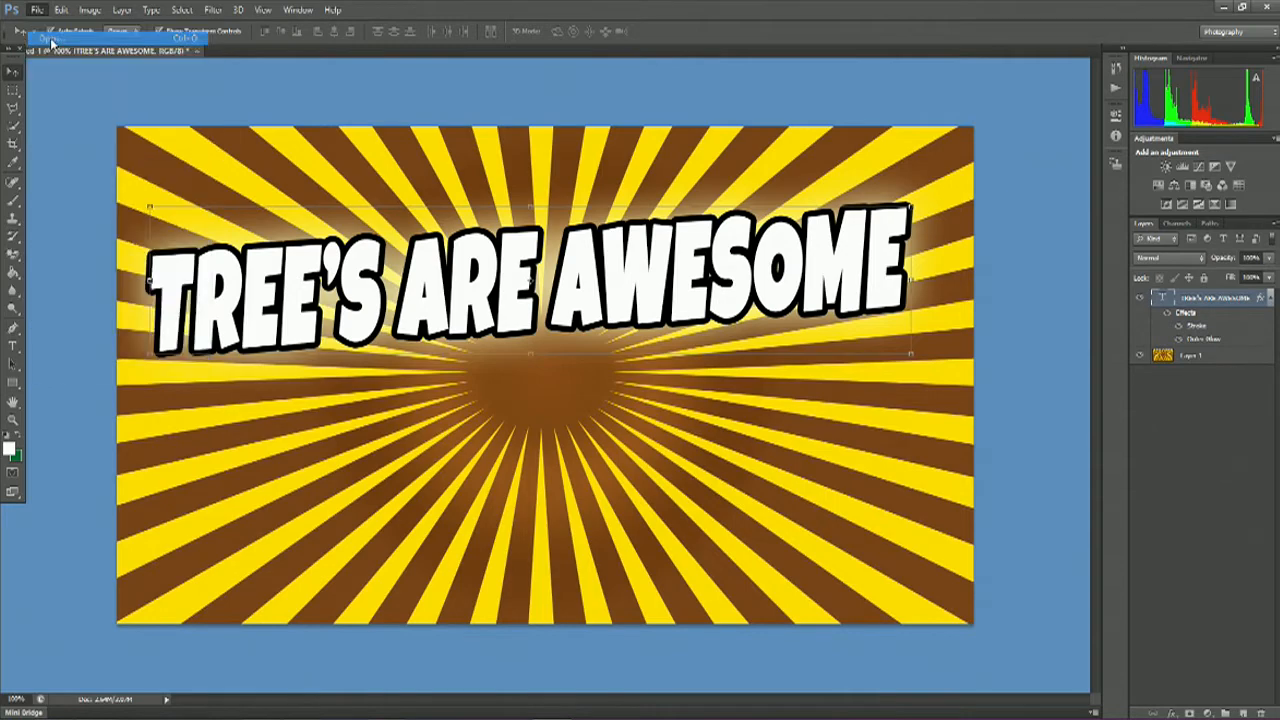
Step: Open the Green_Tree_PNG_Picture from the tutorial images folder
left_click(56, 40)
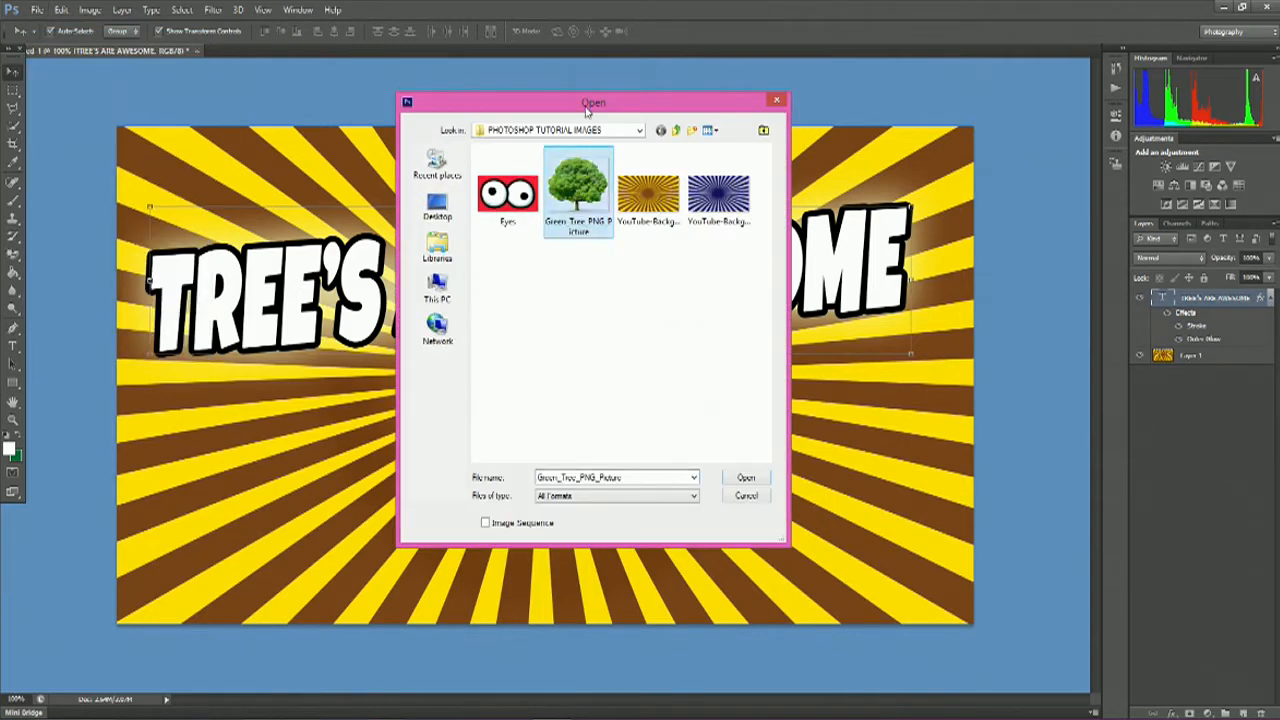
left_click_drag(592, 100, 608, 240)
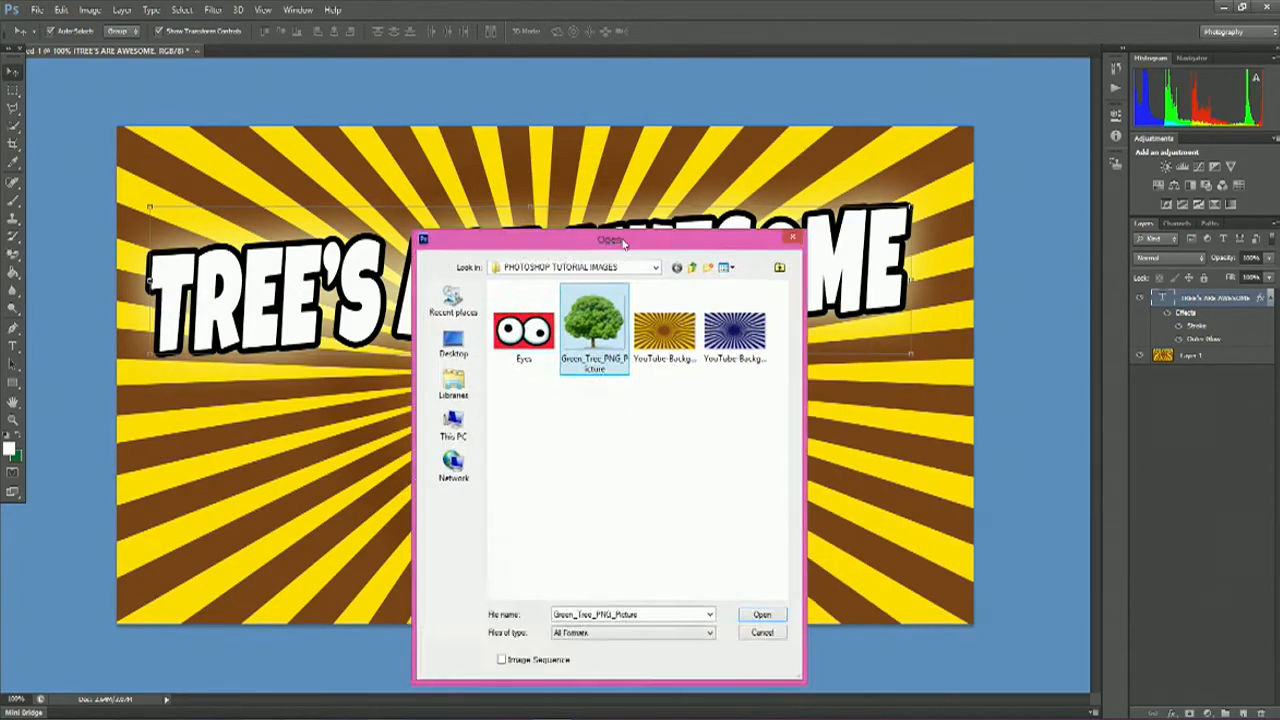
left_click_drag(610, 240, 576, 190)
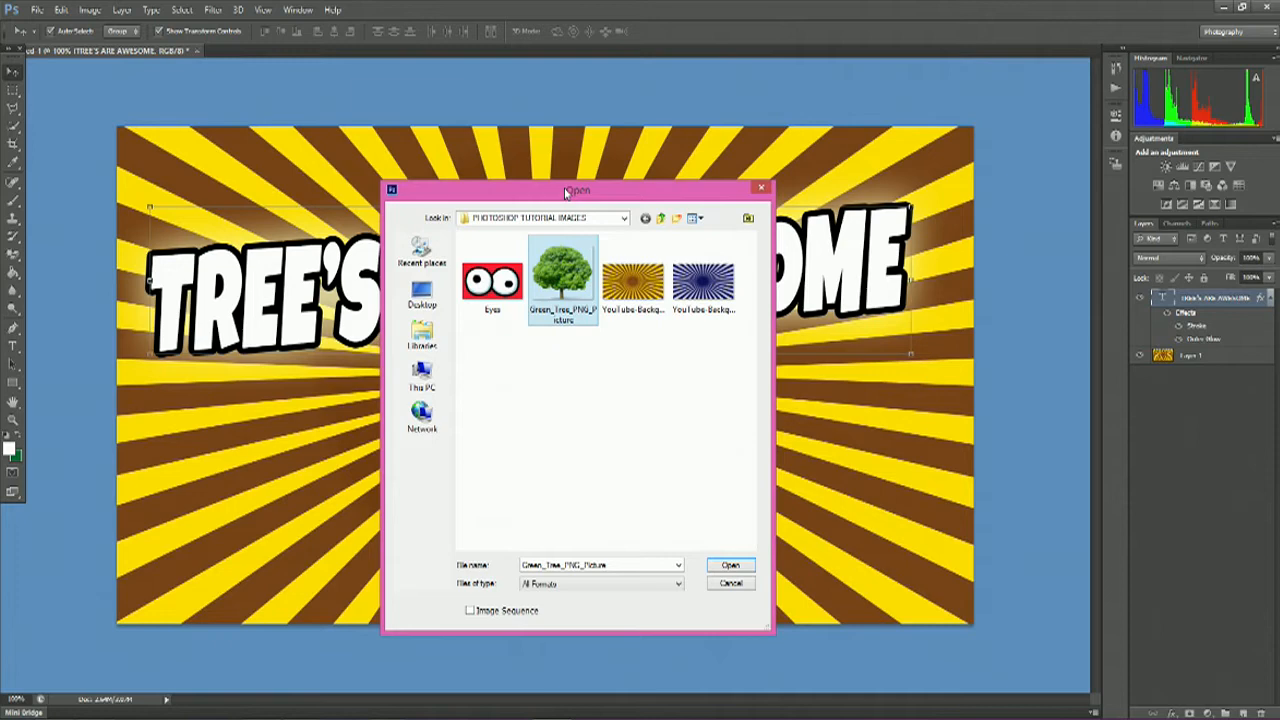
left_click_drag(576, 190, 536, 172)
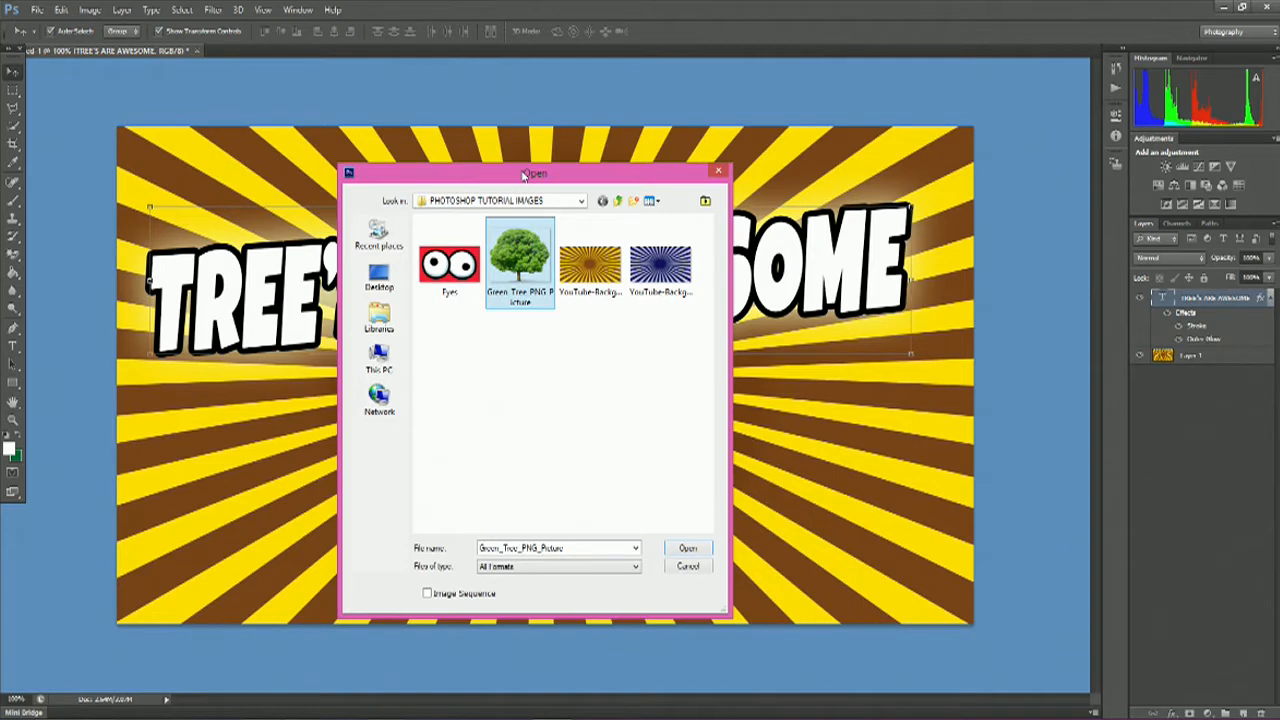
mouse_move(528, 178)
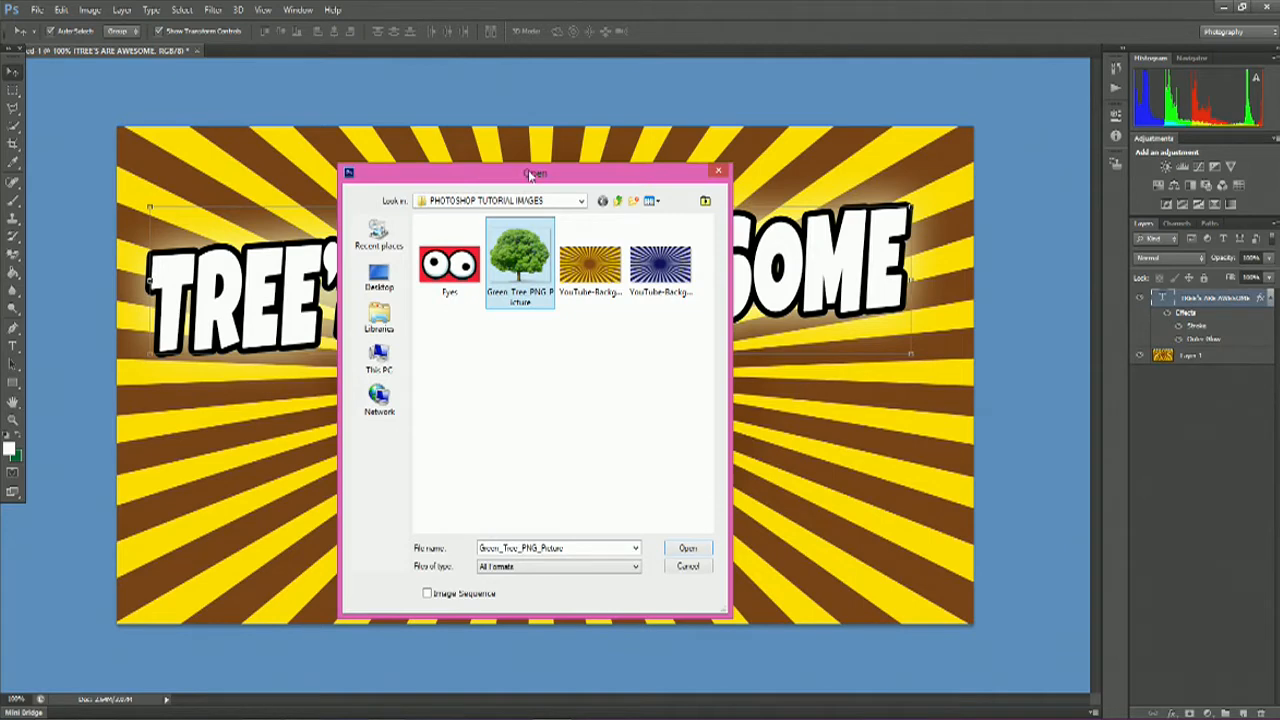
left_click_drag(538, 172, 598, 180)
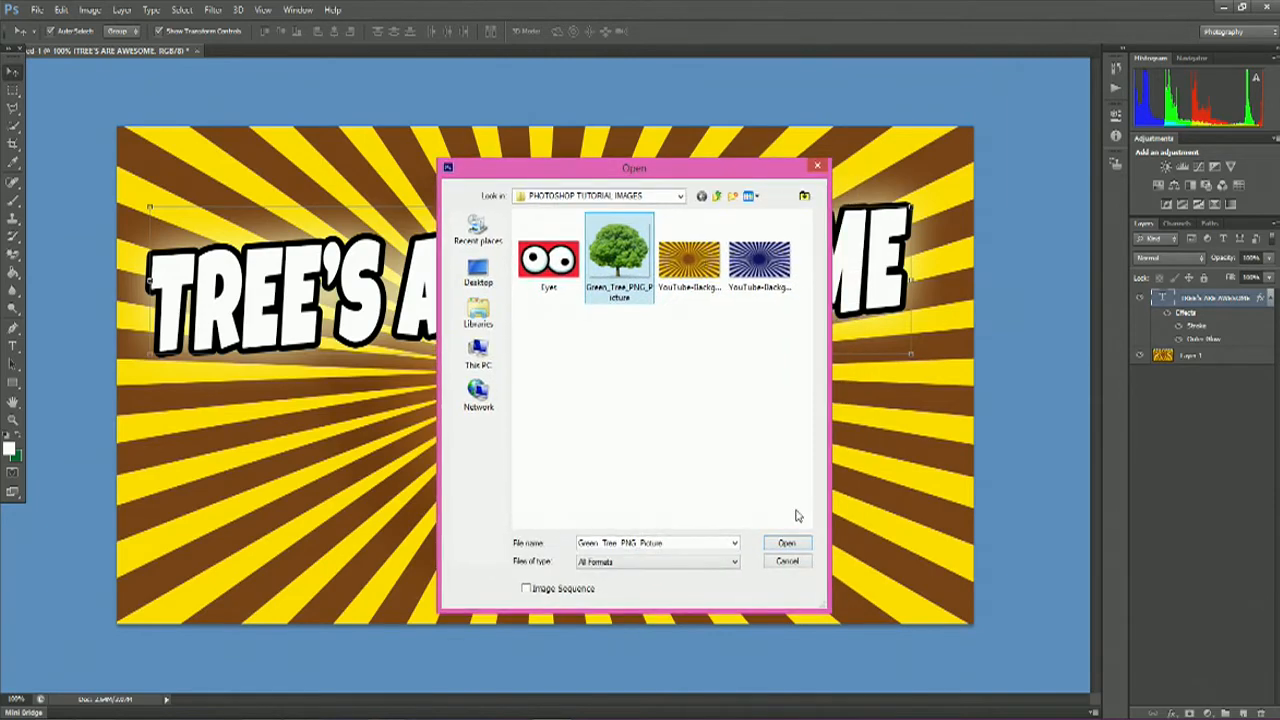
left_click(786, 544)
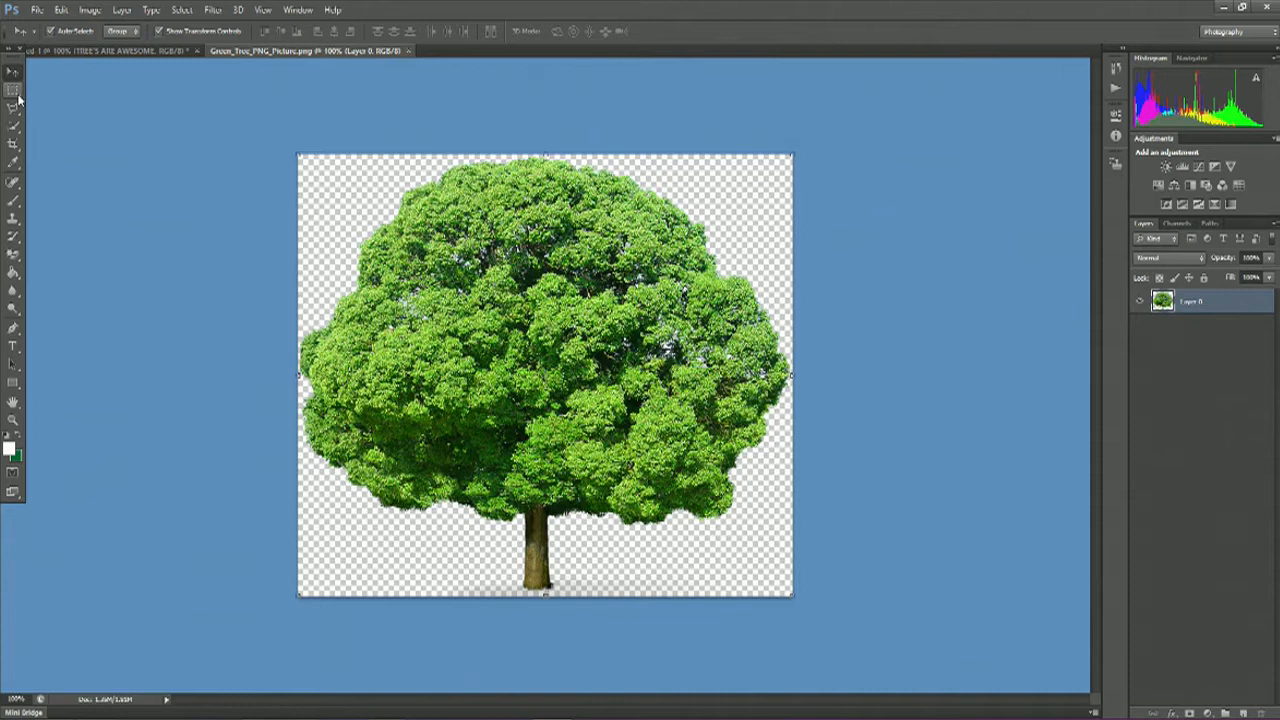
mouse_move(14, 90)
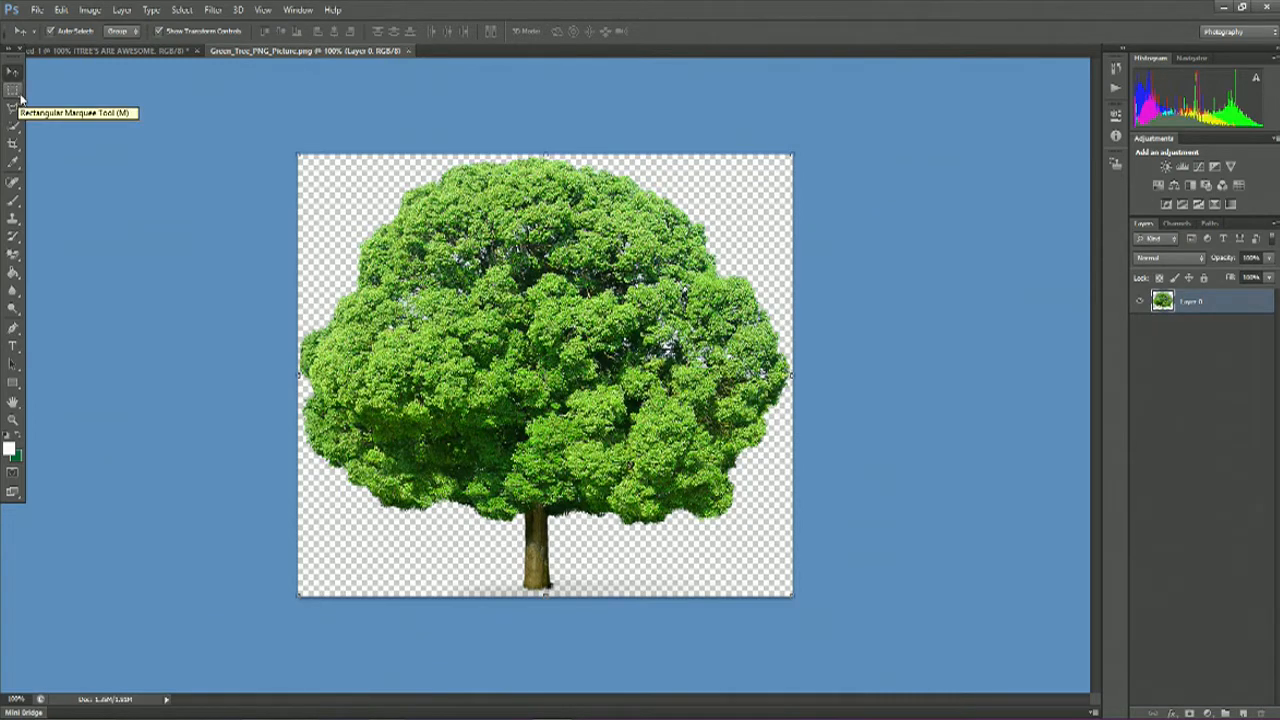
Step: Select the tree image so it can be copied into the sunburst thumbnail
left_click(12, 88)
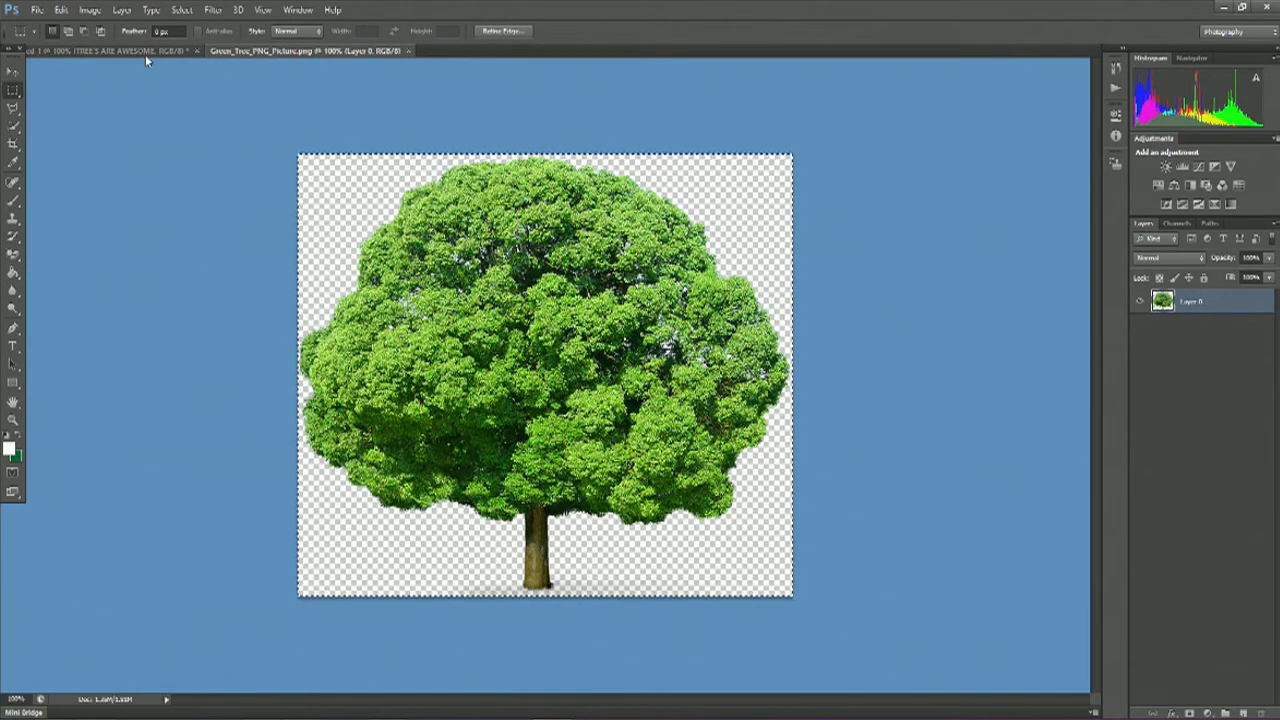
mouse_move(130, 52)
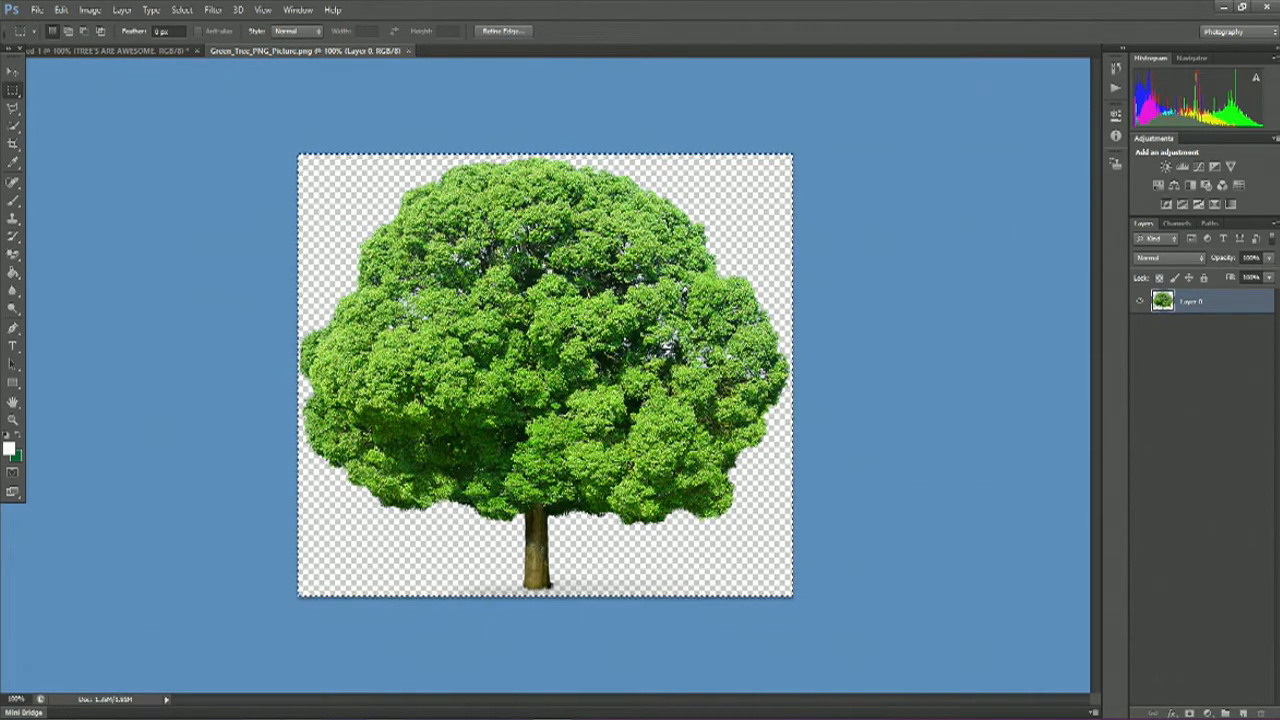
mouse_move(676, 532)
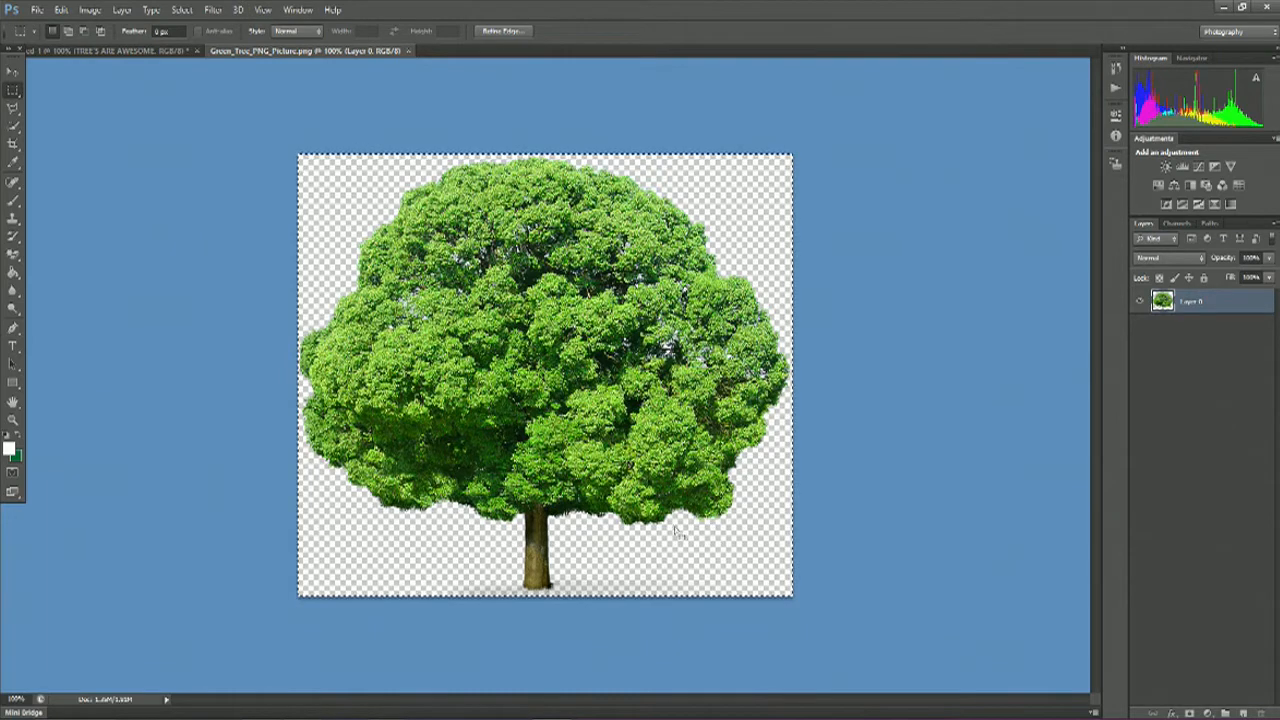
mouse_move(364, 224)
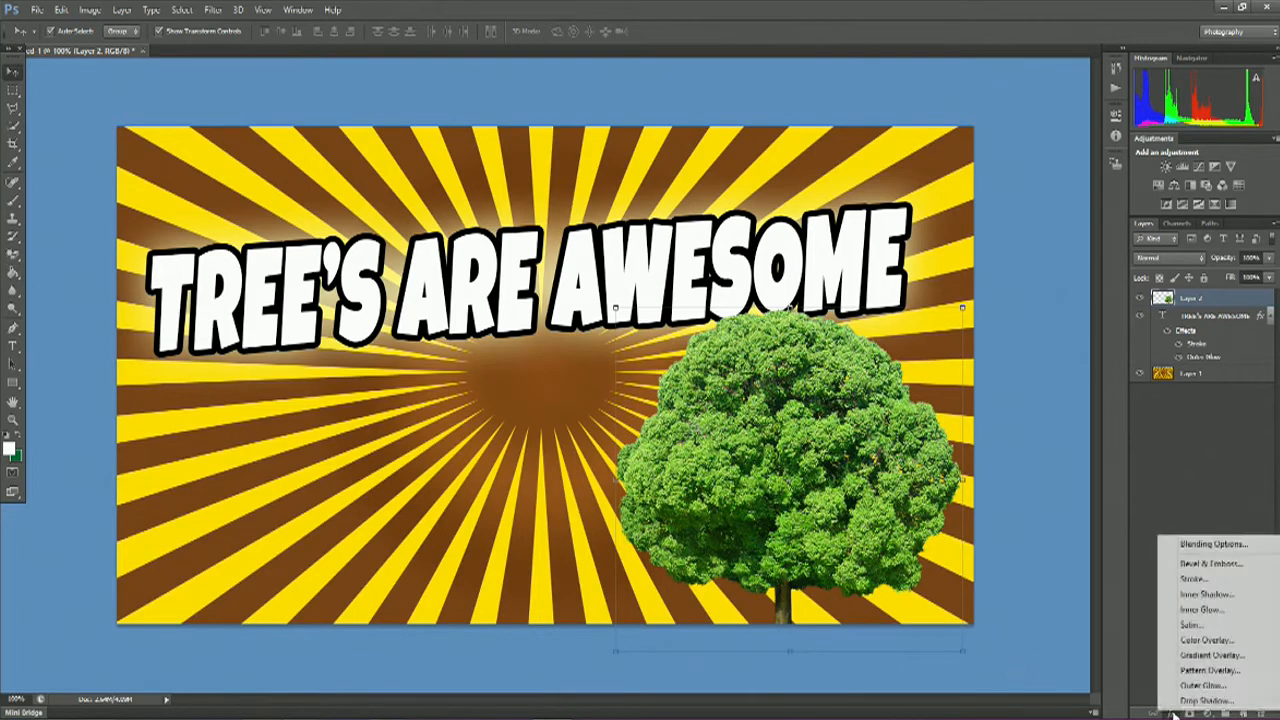
Step: Give the tree a white outside stroke, then begin opening another image
left_click(1194, 578)
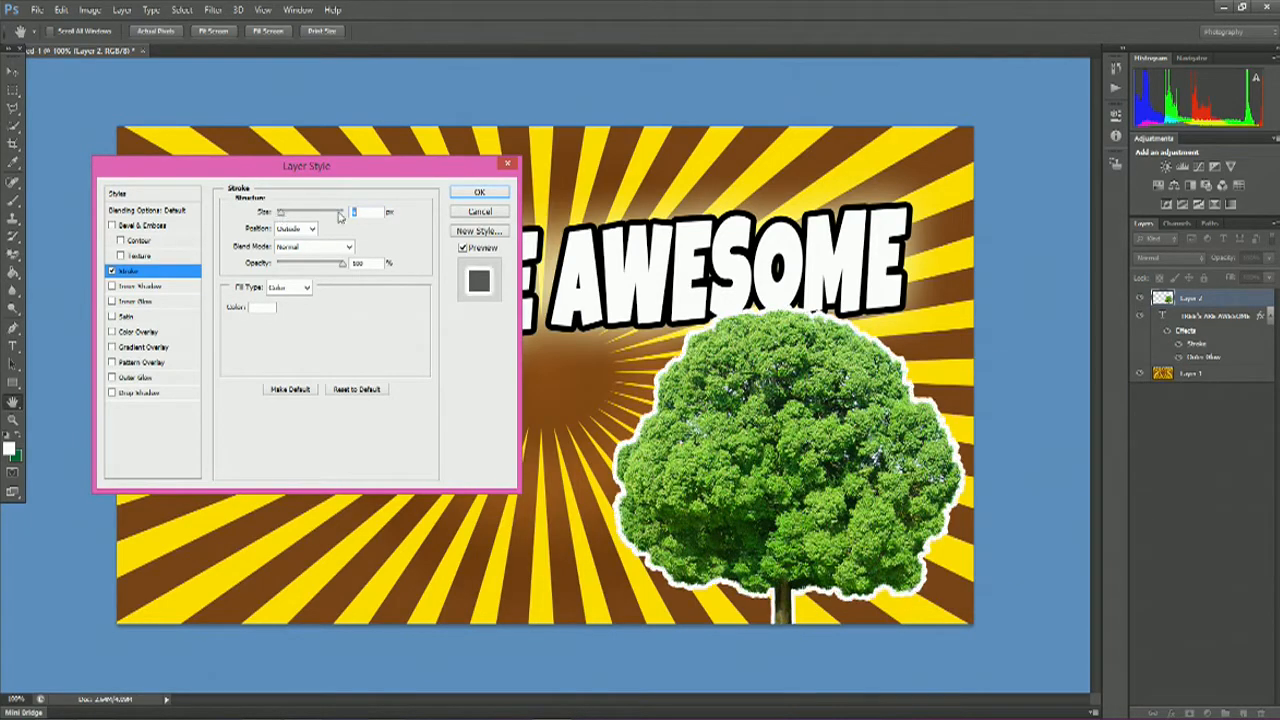
left_click(480, 192)
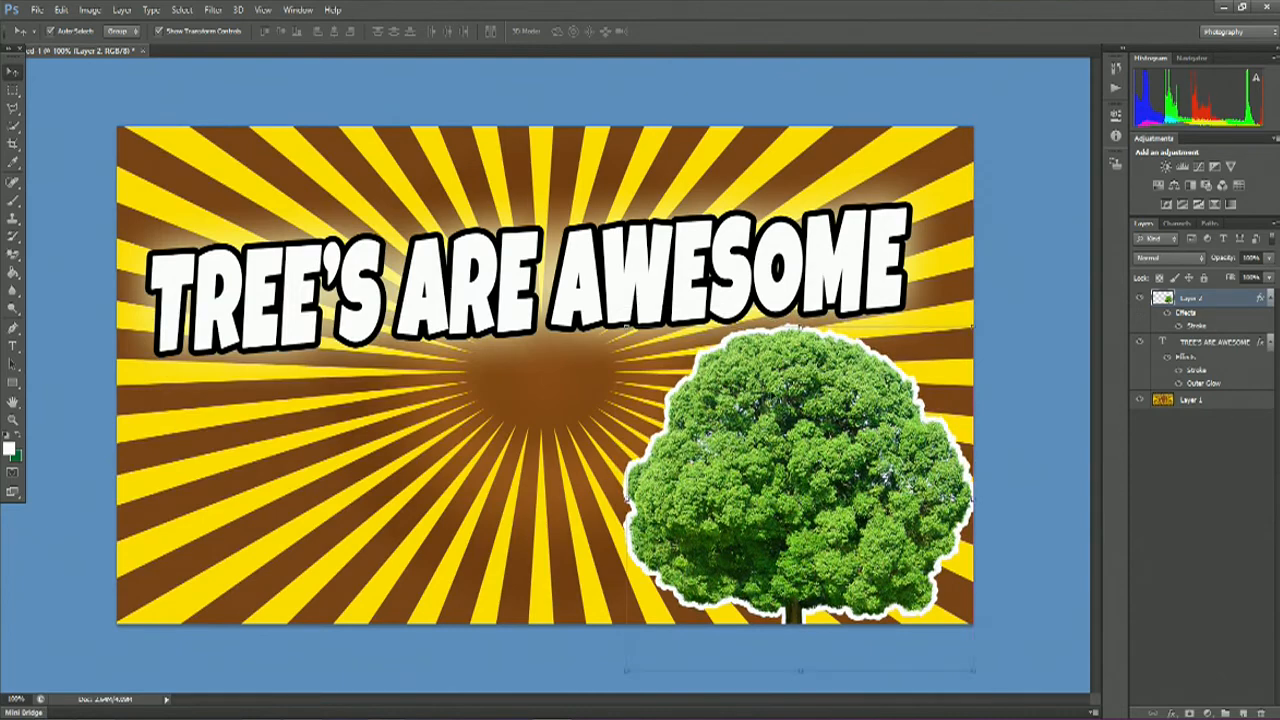
left_click(60, 10)
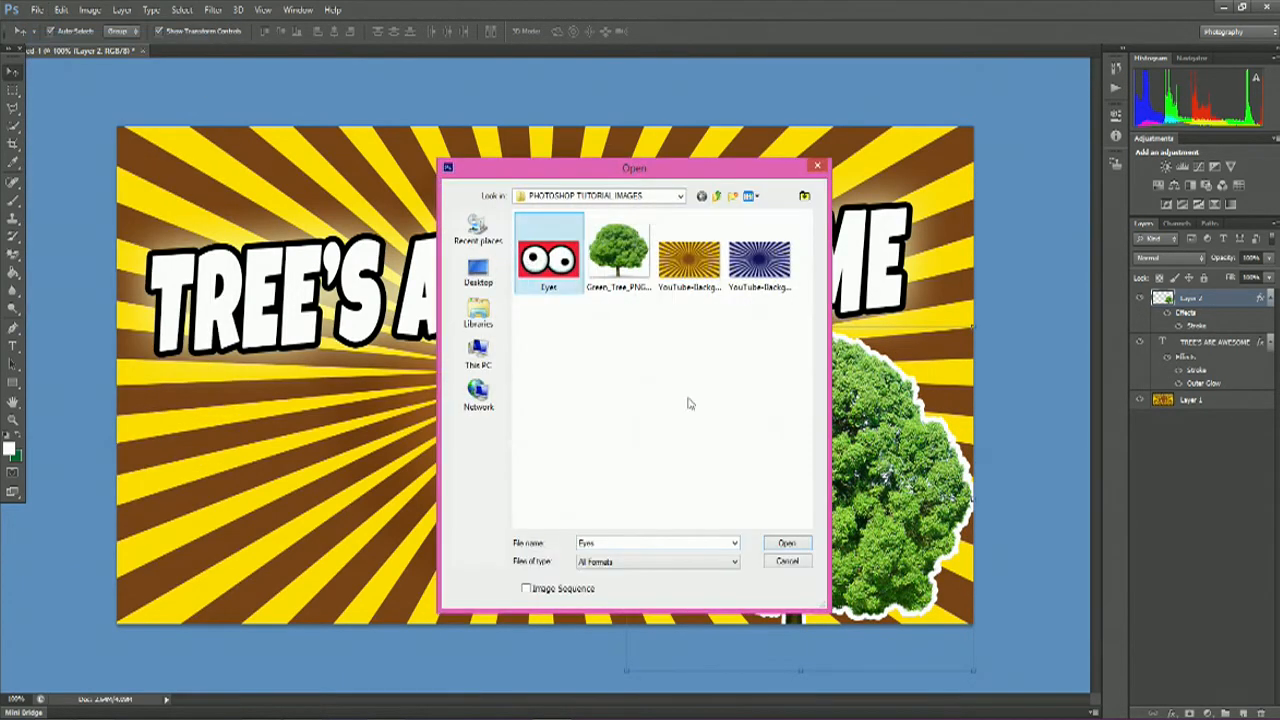
Step: Open Eyes.png as its own document and reach for the eraser tools
left_click(788, 544)
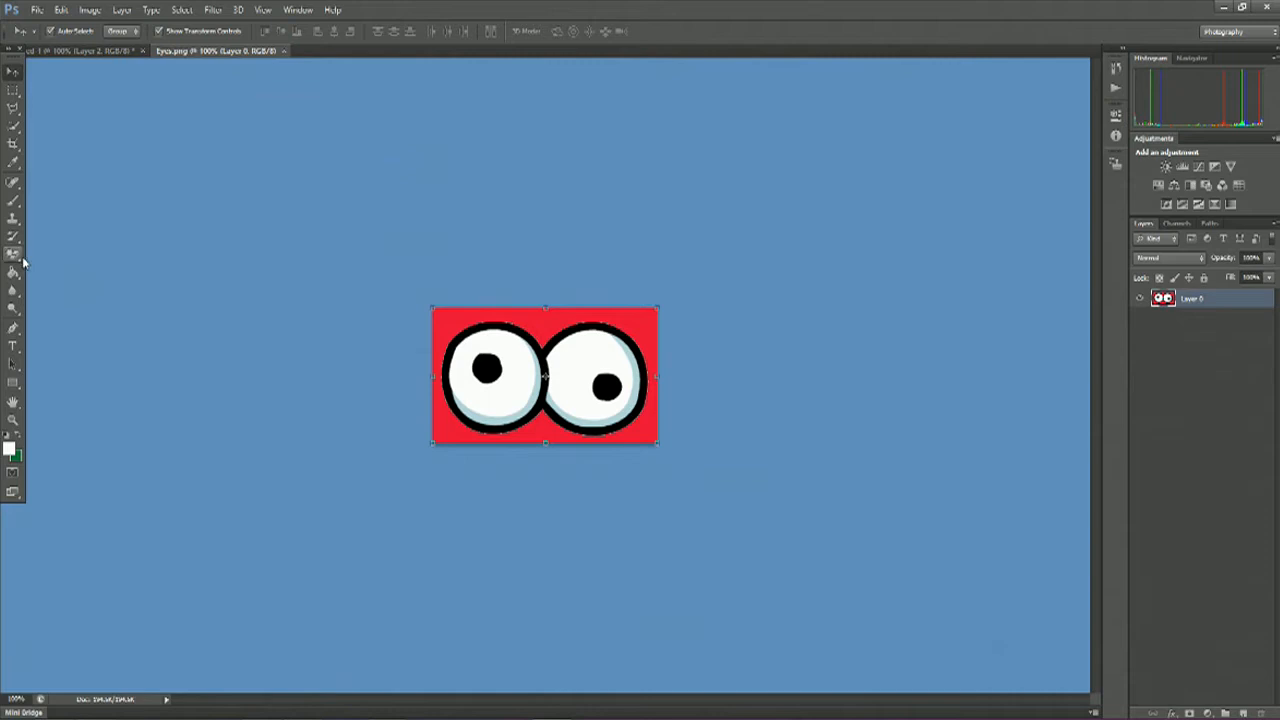
left_click(12, 252)
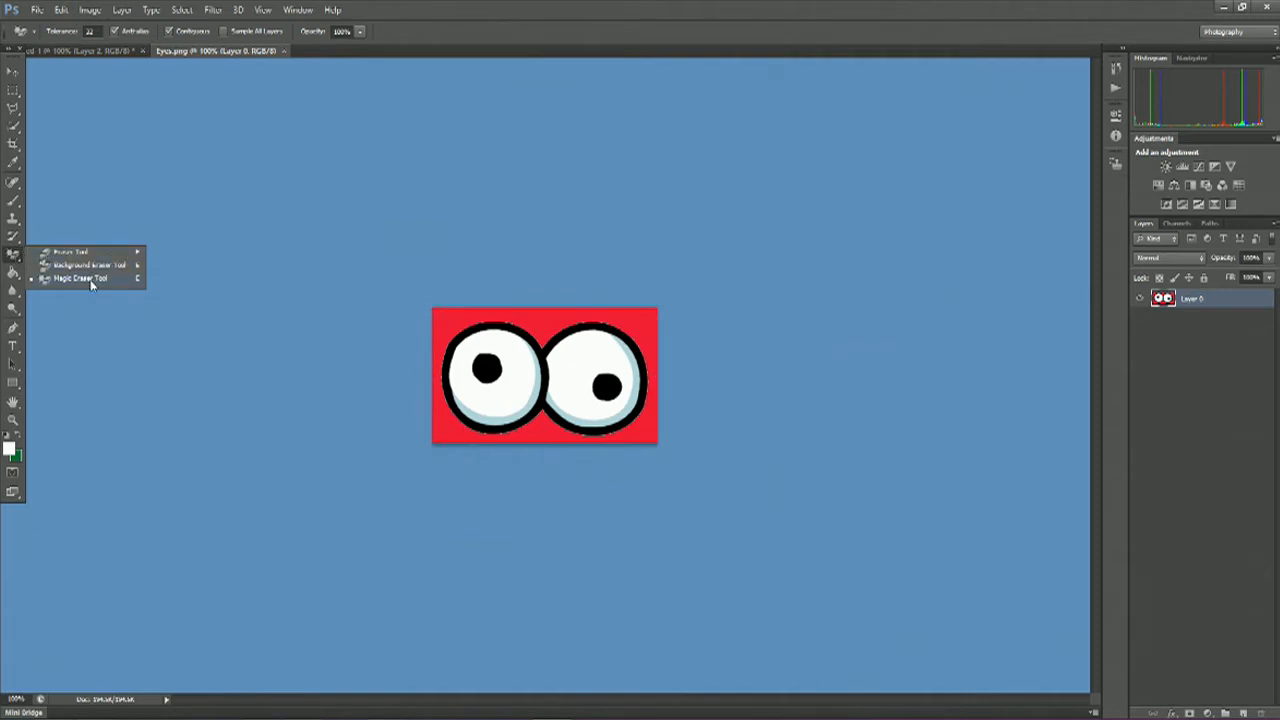
Step: Erase the red background with the Magic Eraser, then move the eyes toward the thumbnail
left_click(92, 278)
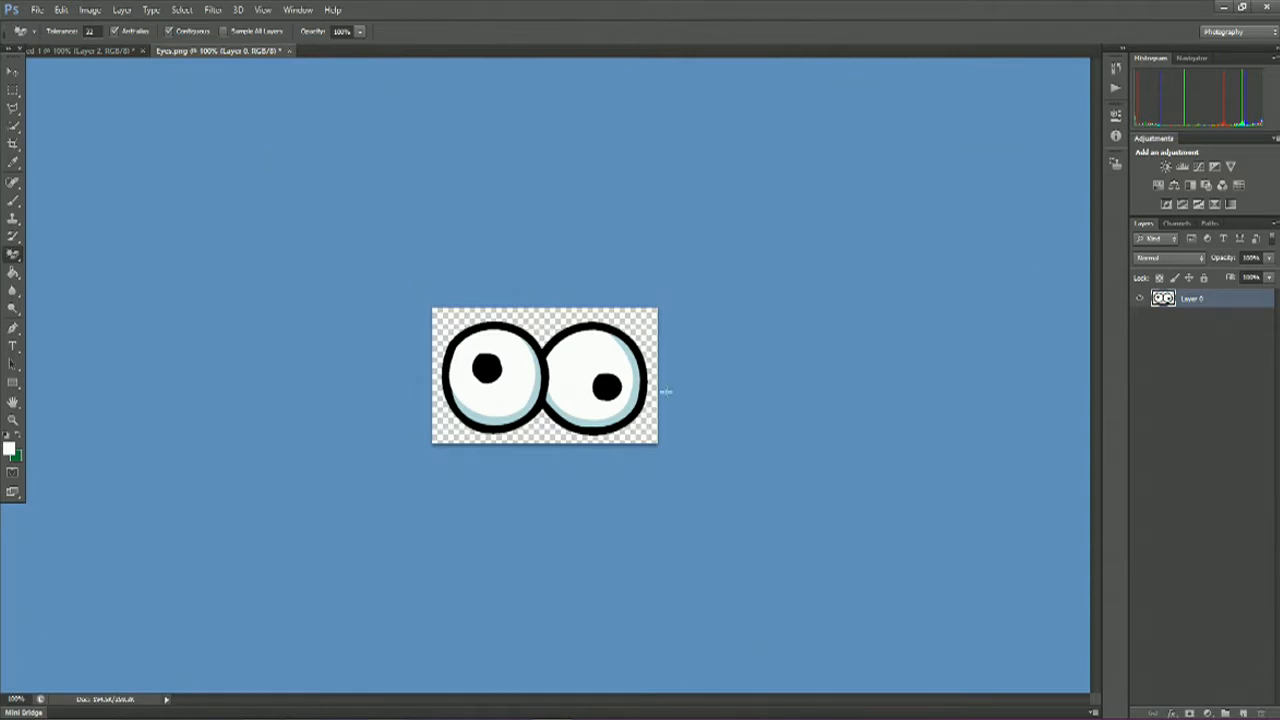
mouse_move(680, 346)
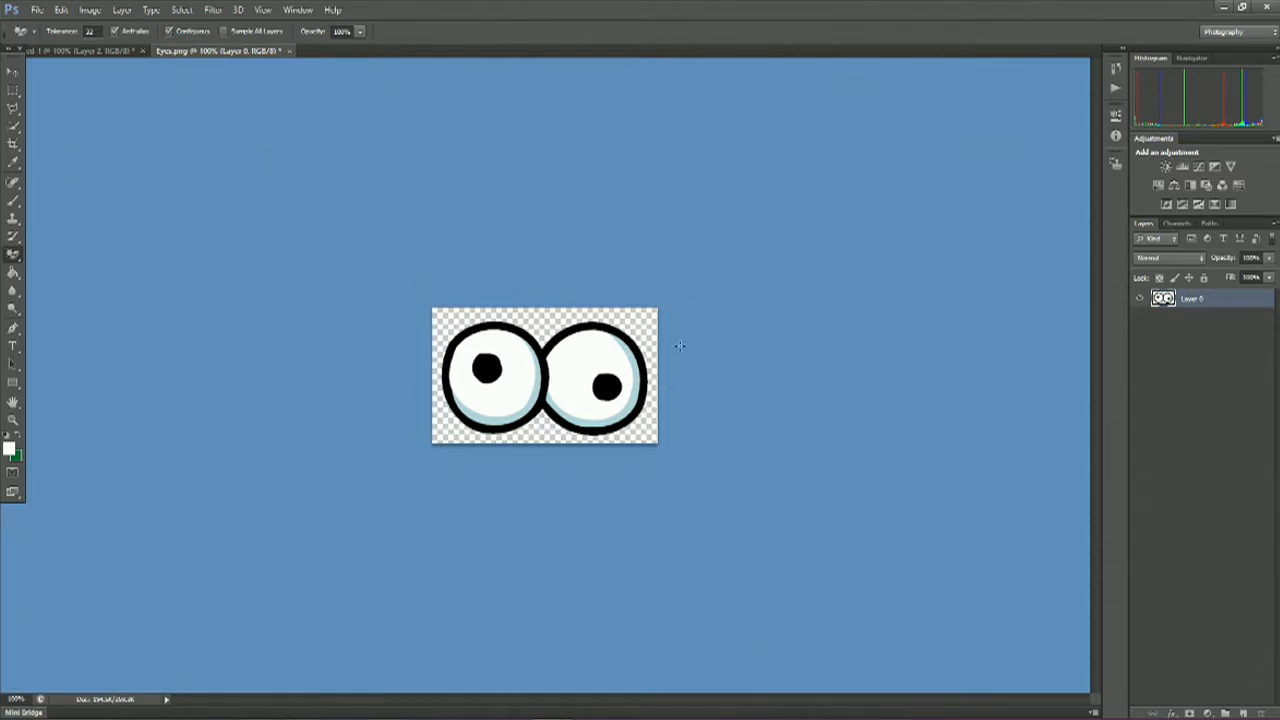
mouse_move(128, 168)
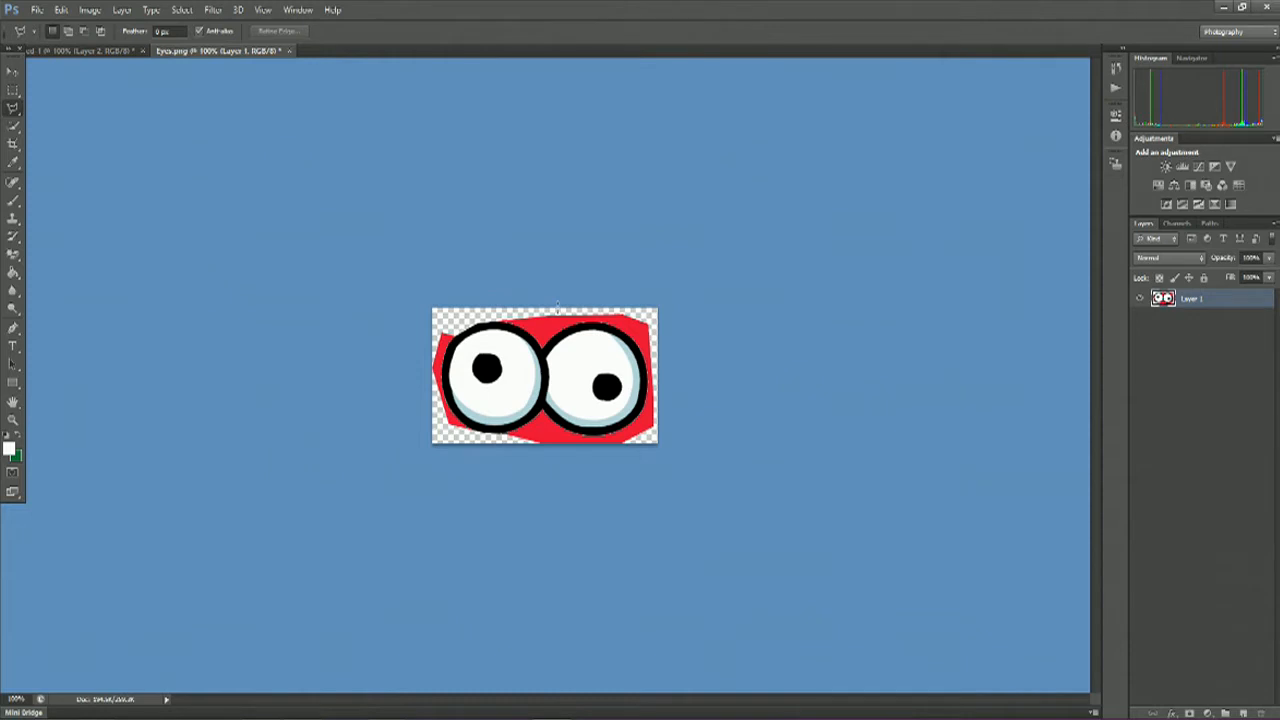
mouse_move(104, 118)
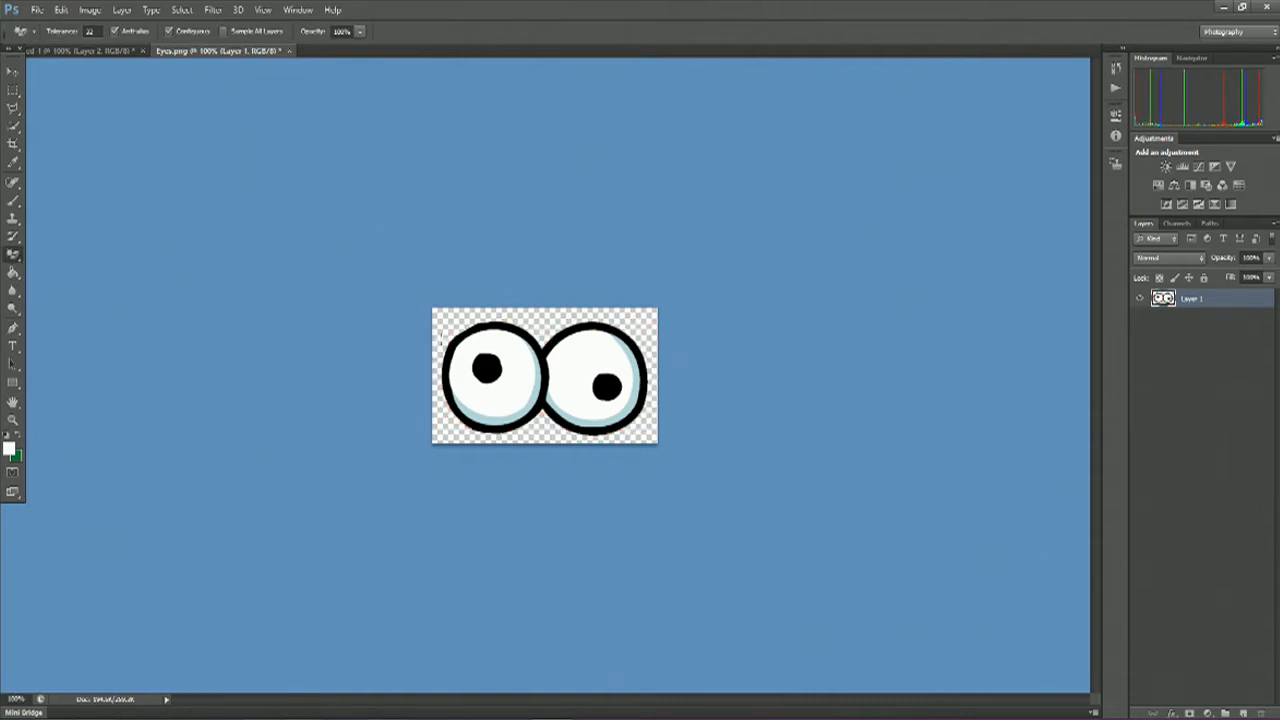
left_click(12, 90)
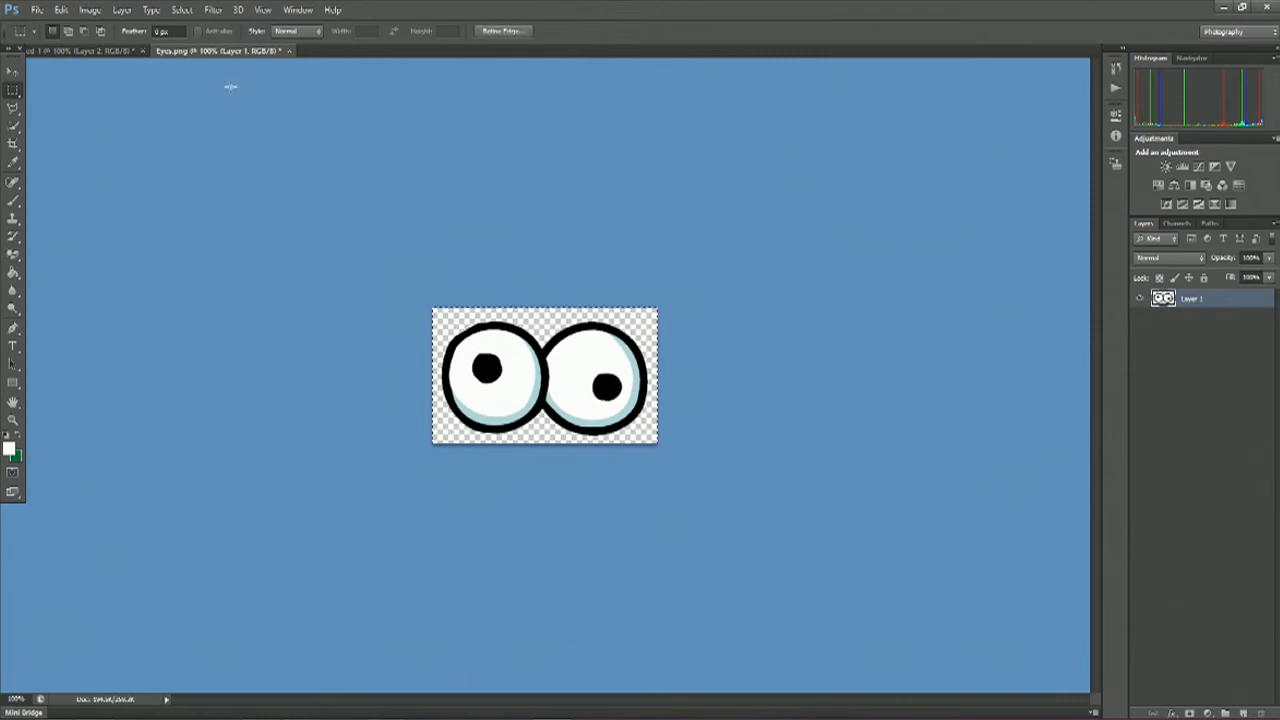
left_click(70, 52)
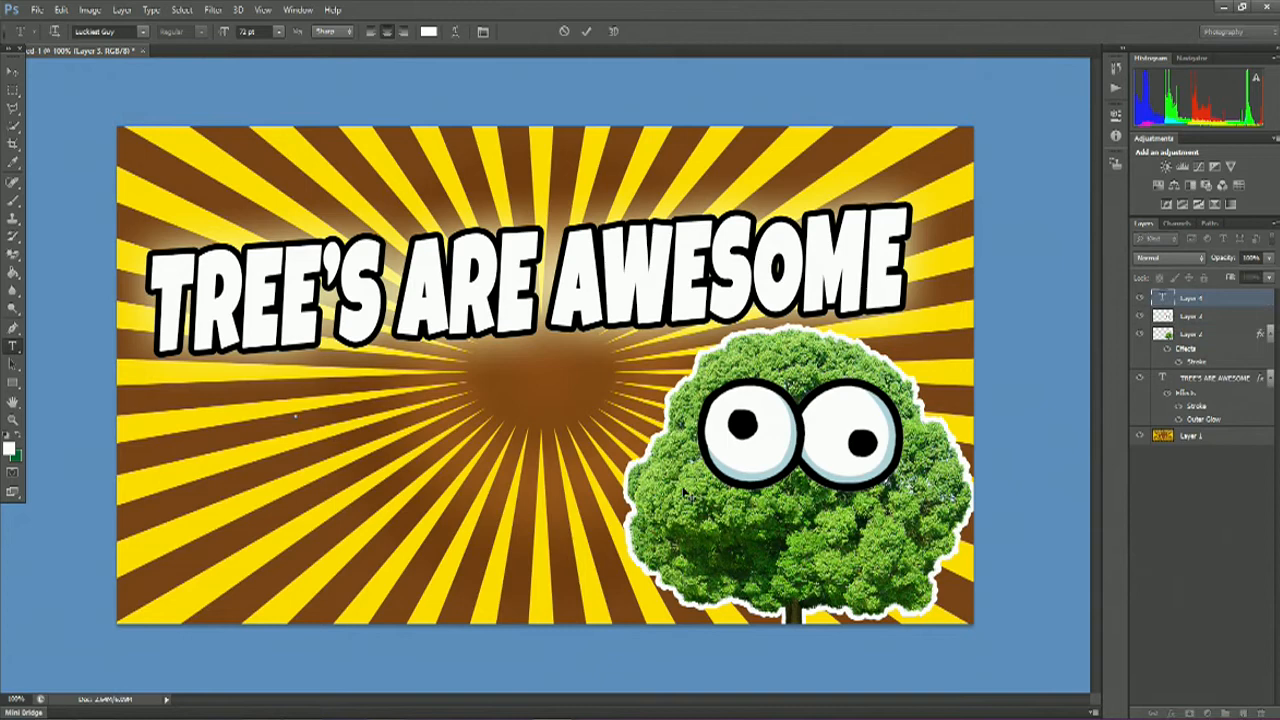
Step: Start a new white text line below the title beginning with 'NCIE'
left_click(296, 400)
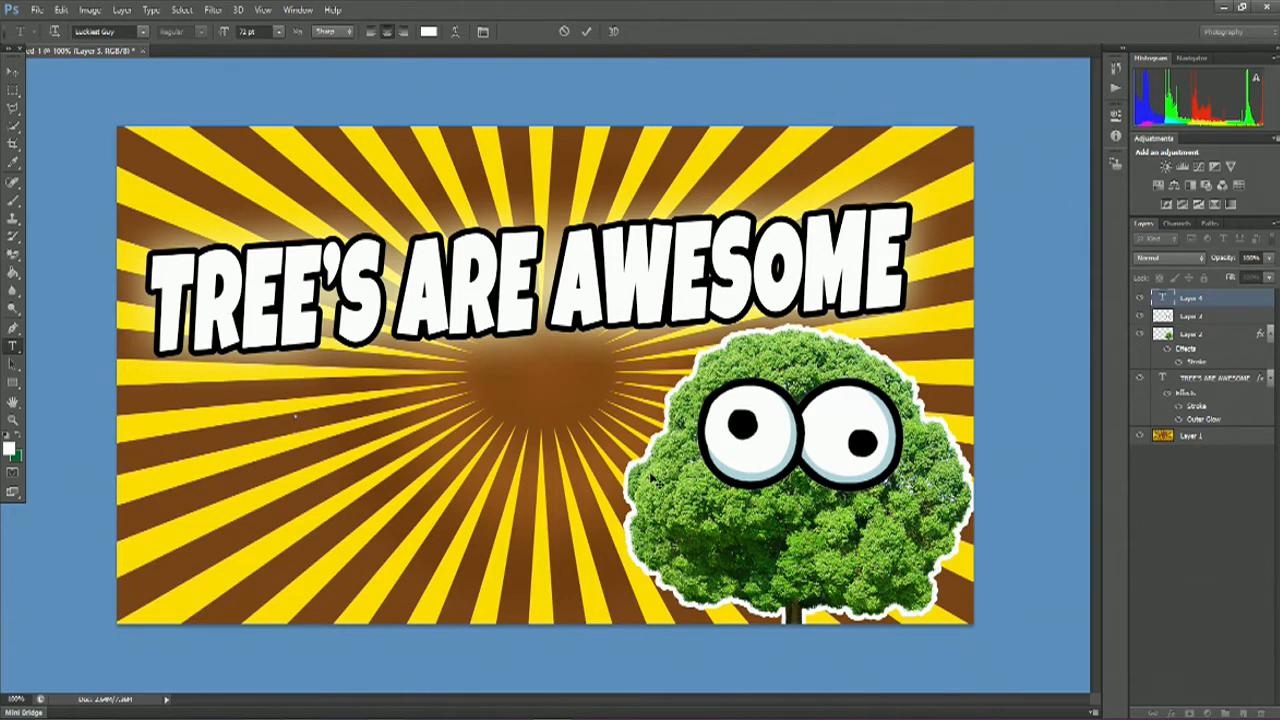
mouse_move(550, 396)
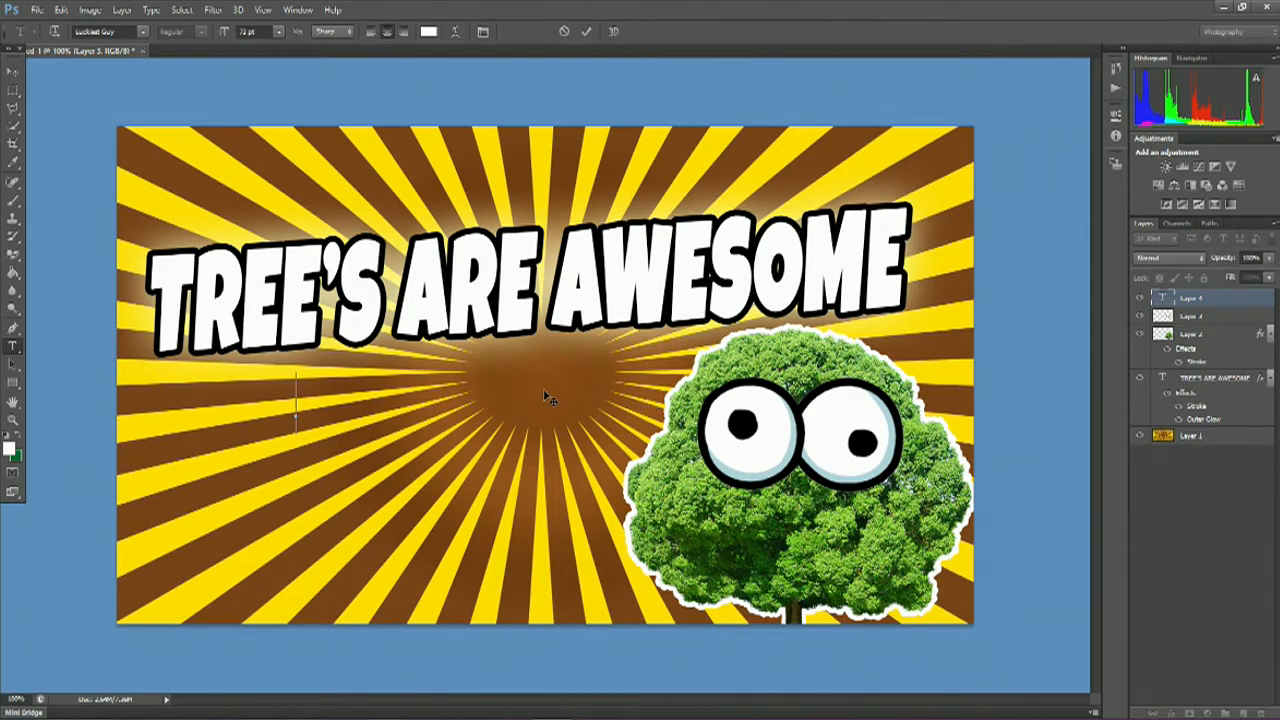
type("NCIE")
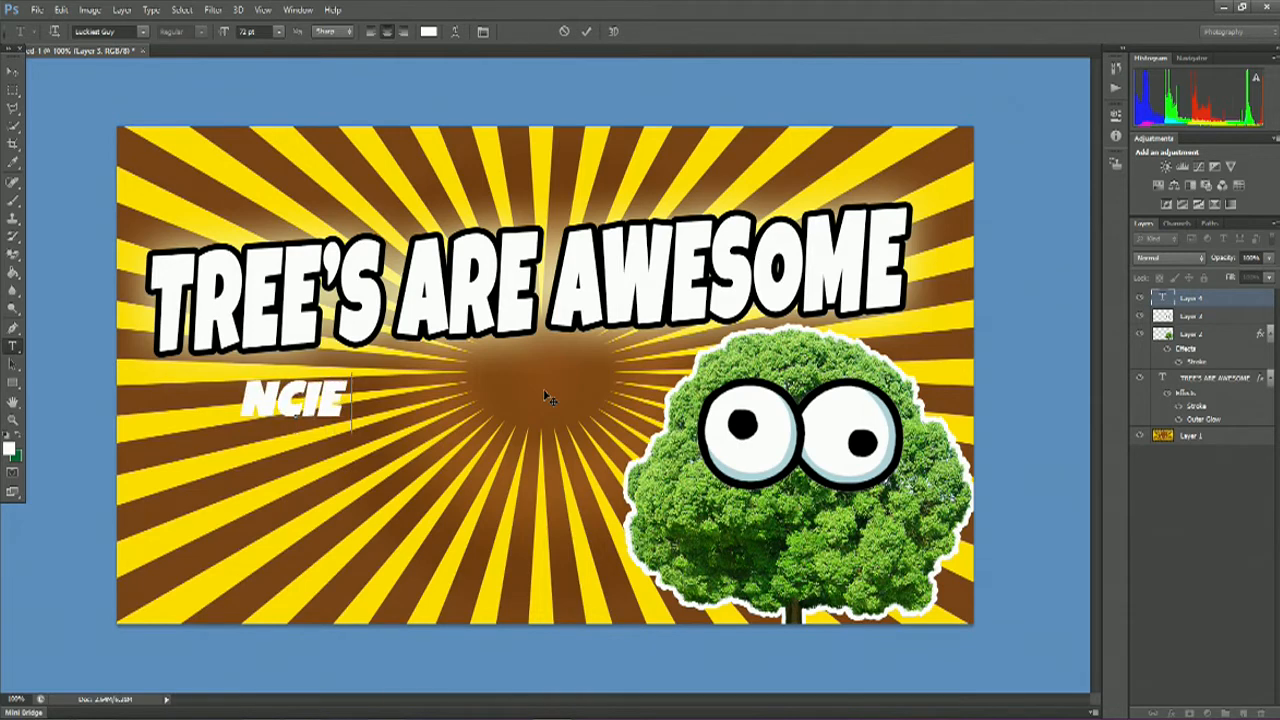
Step: Complete the line to read 'NCIE LEAVES' and apply its resize beneath the headline
type("LEAVES")
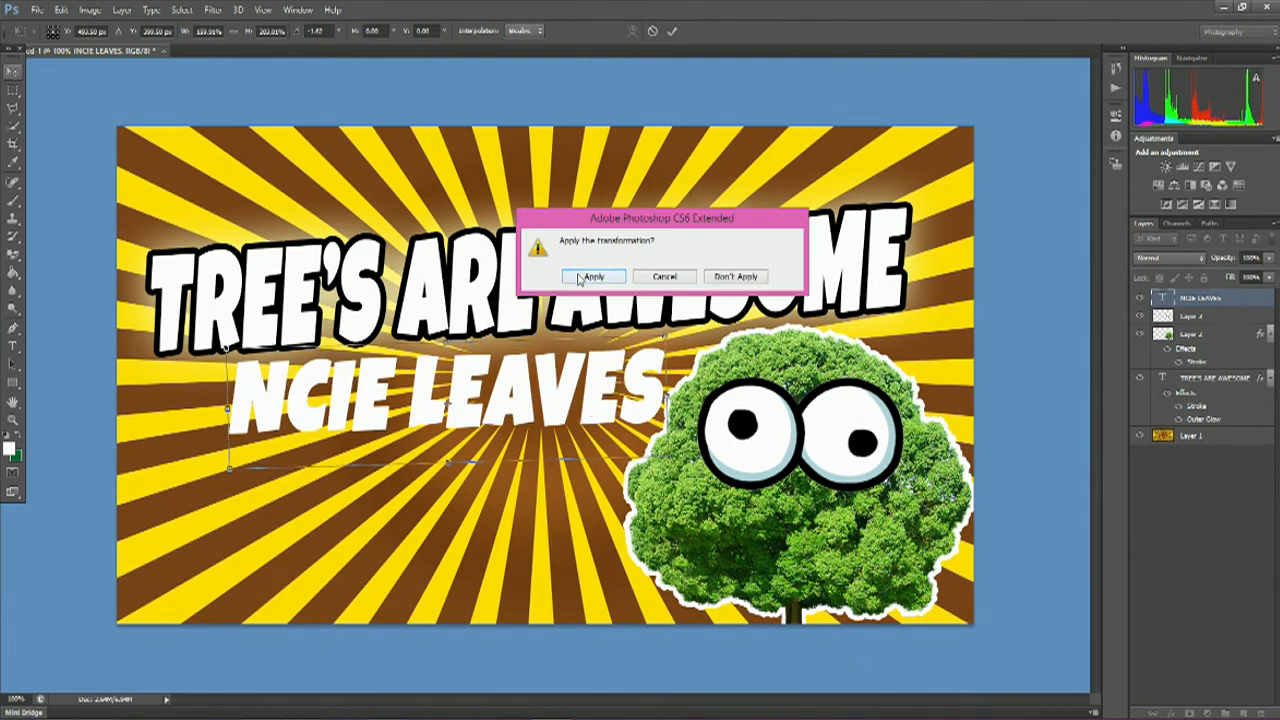
left_click(592, 276)
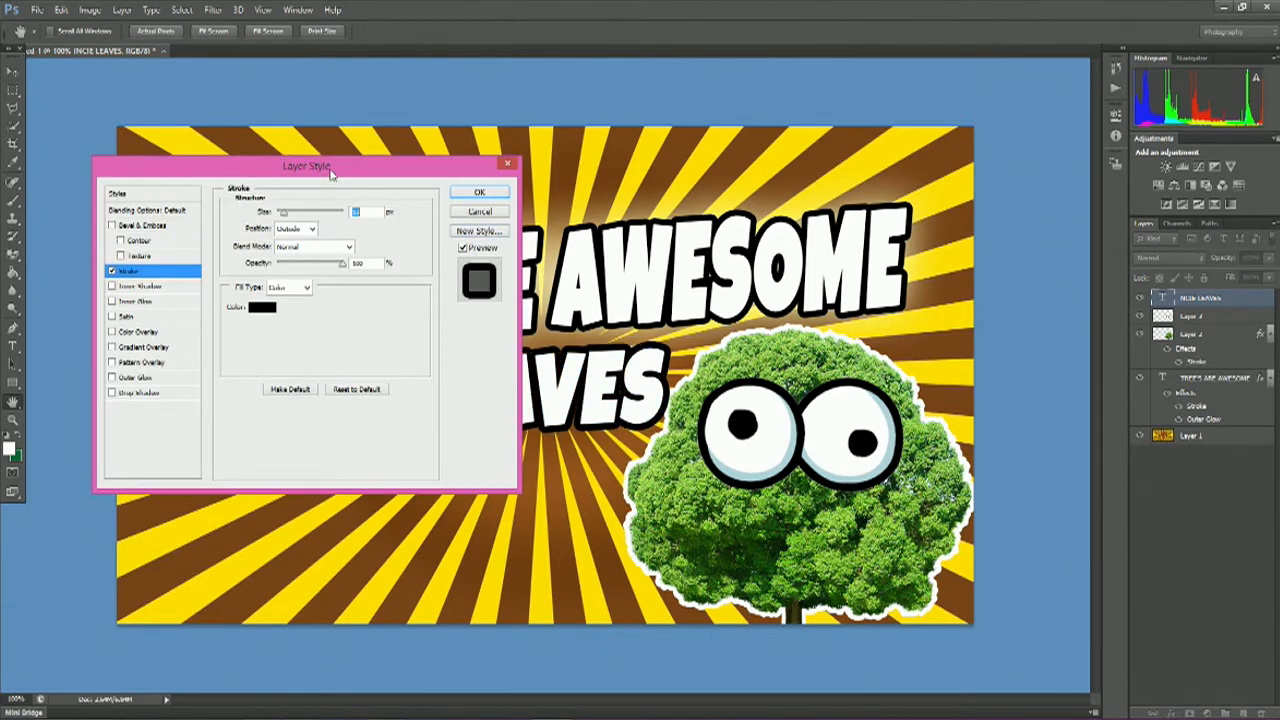
Step: Apply a black stroke outline of adjusted thickness to the 'NCIE LEAVES' text
left_click_drag(308, 164, 862, 392)
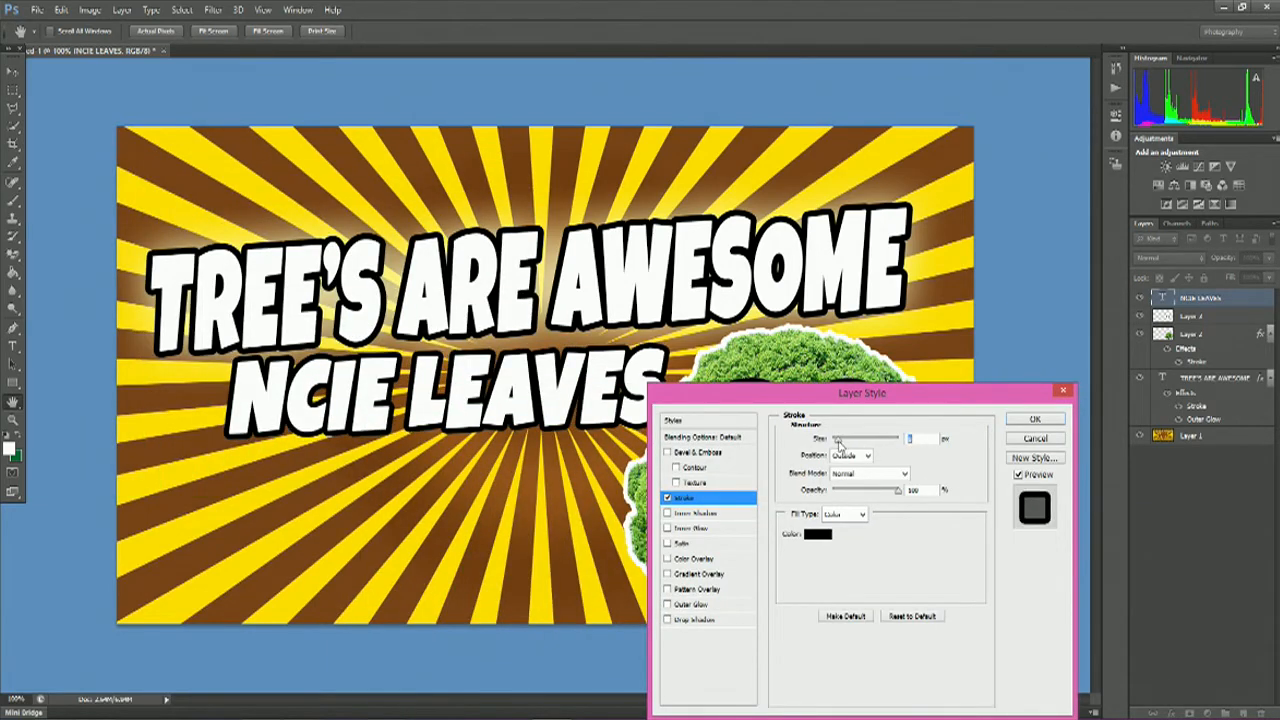
left_click_drag(860, 392, 998, 154)
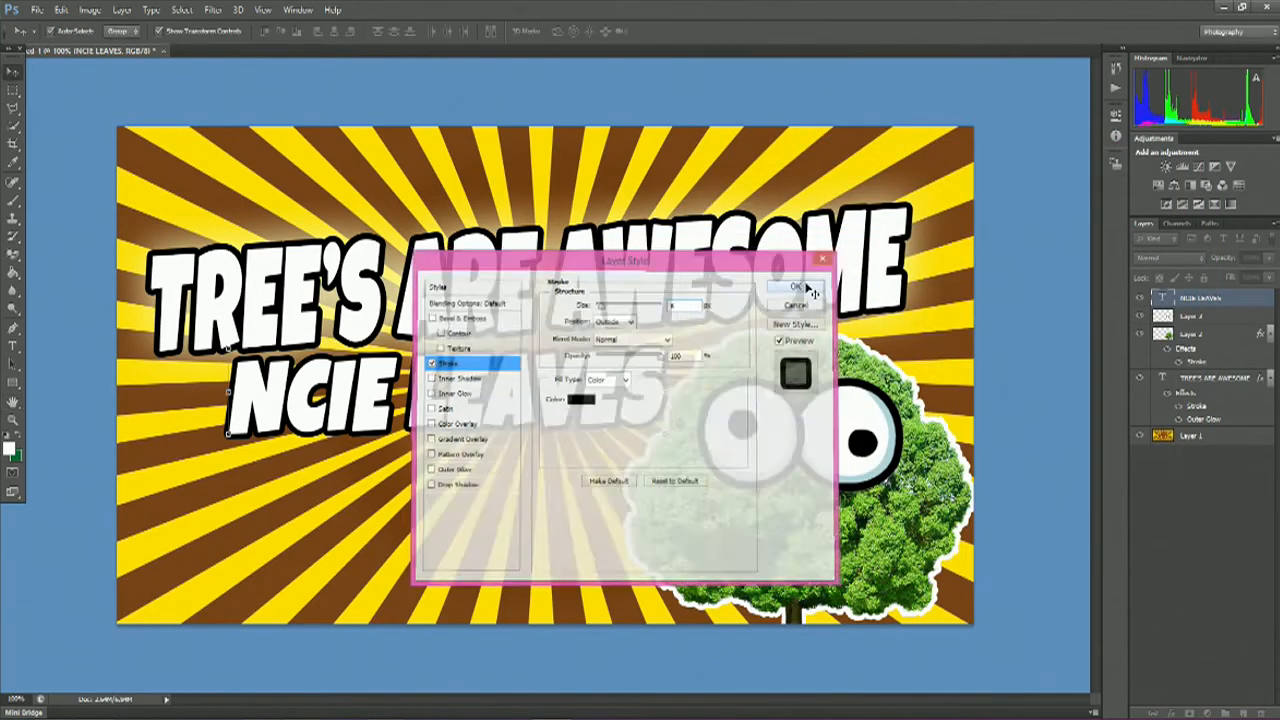
left_click(796, 288)
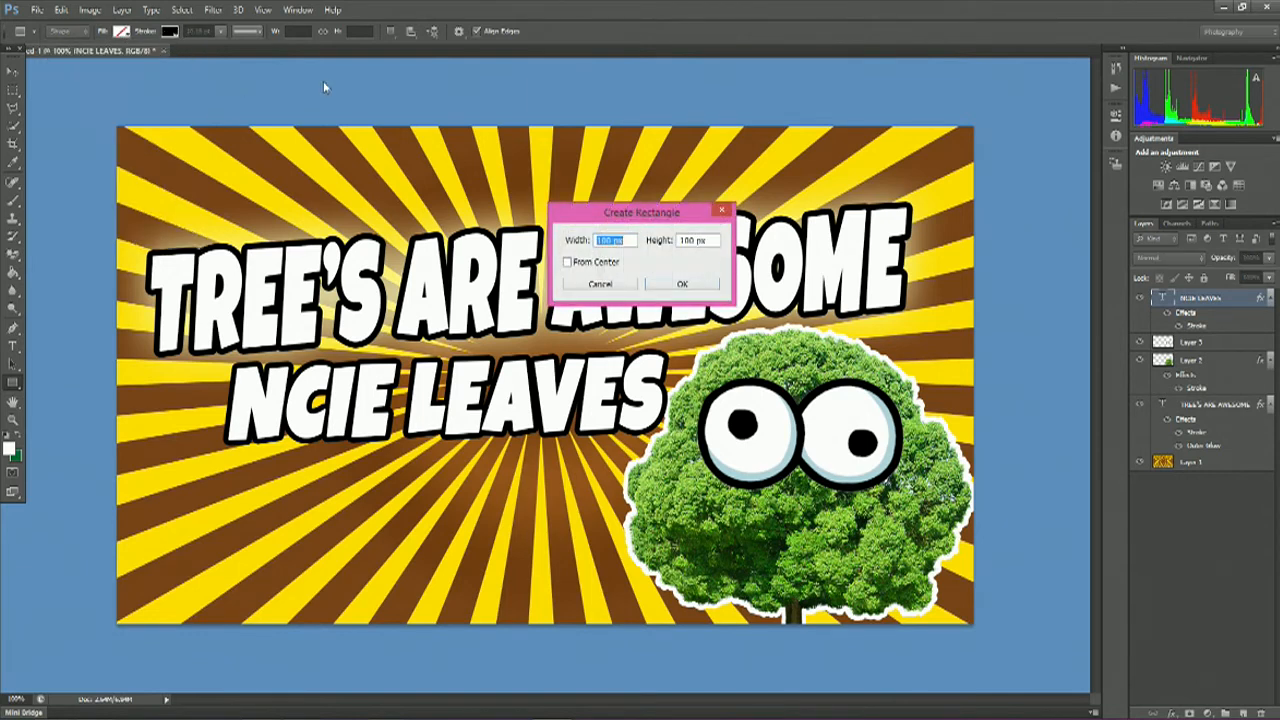
Step: Create a canvas-sized rectangle as a black no-fill border frame
left_click(682, 284)
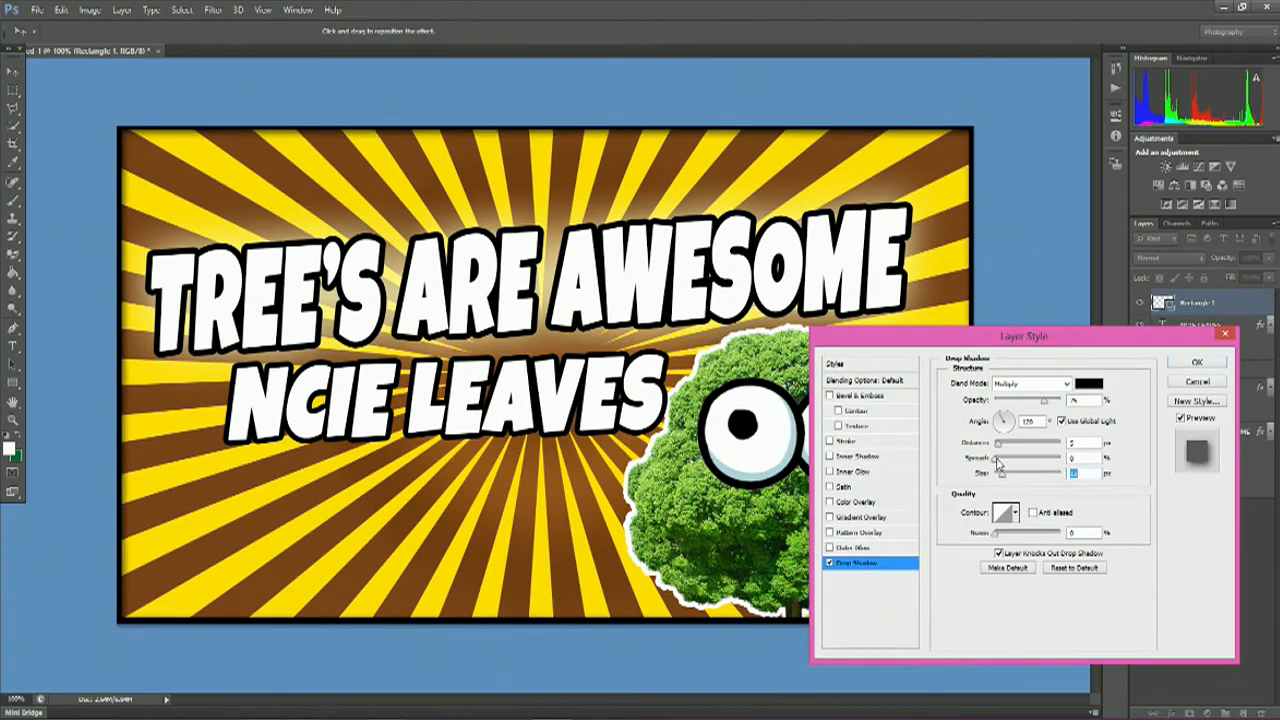
Step: Apply a soft drop shadow to the black border frame around the canvas edges
left_click_drag(996, 472, 1076, 472)
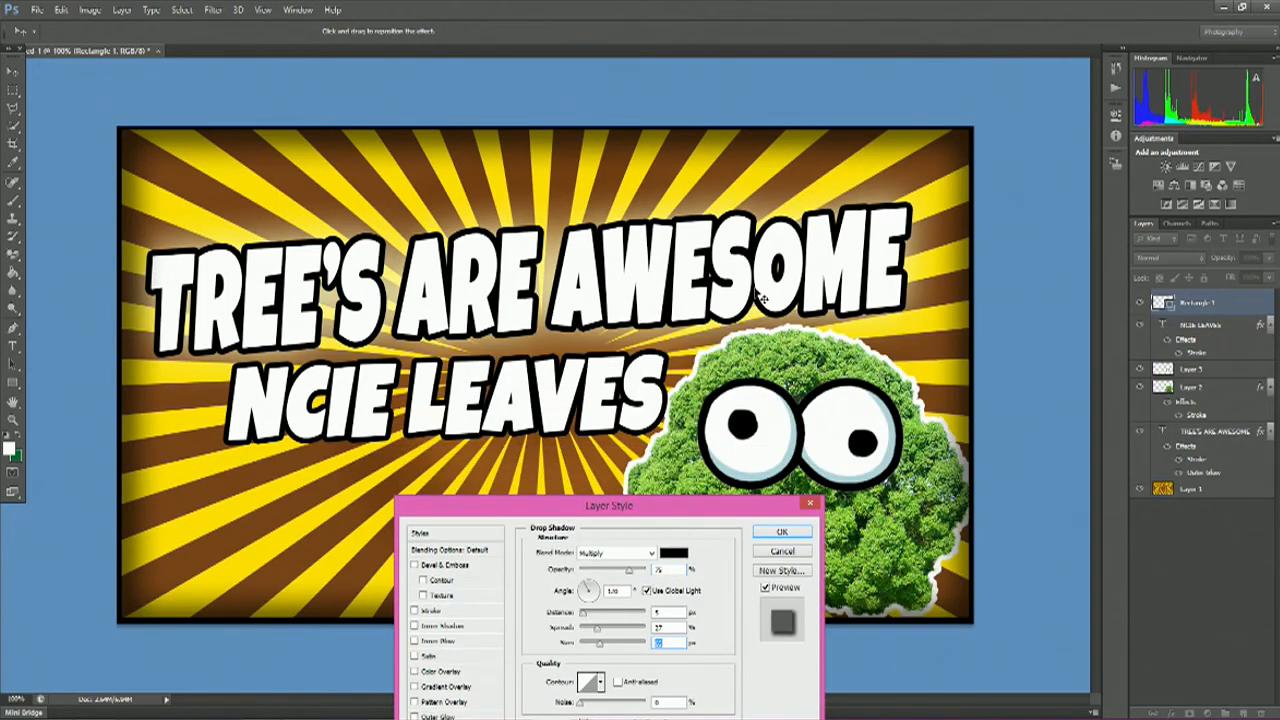
mouse_move(388, 94)
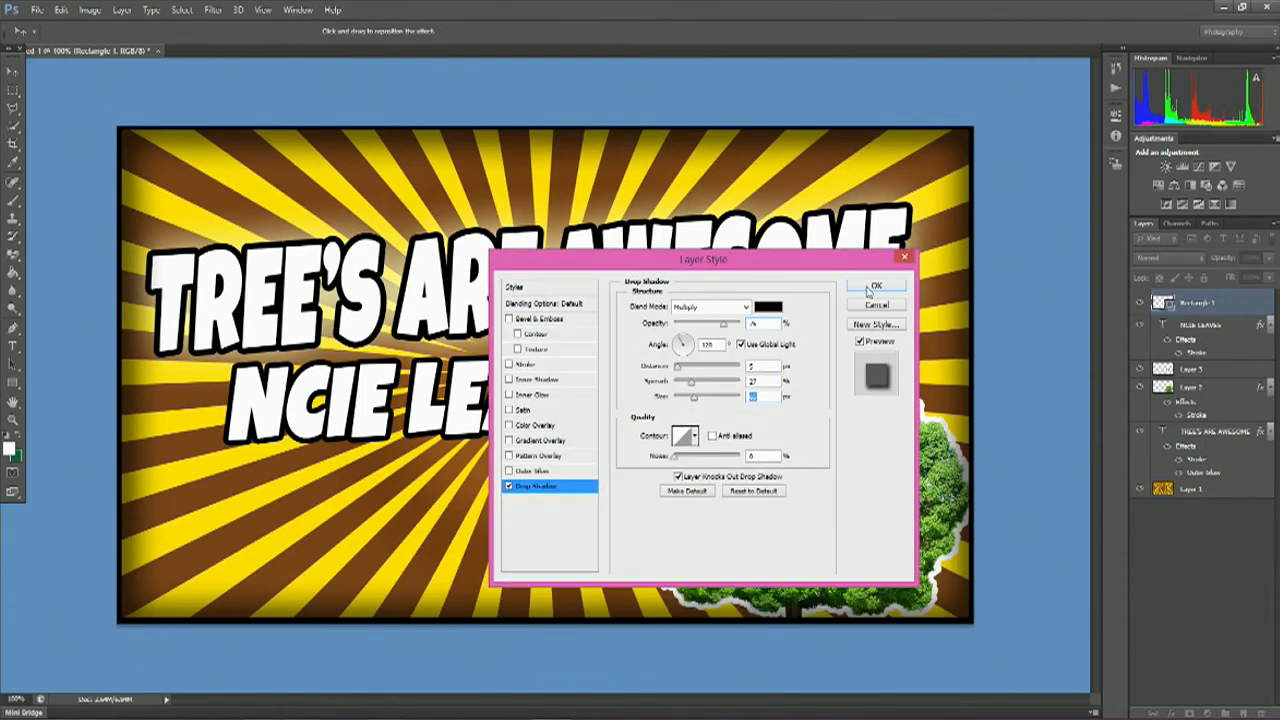
left_click(876, 286)
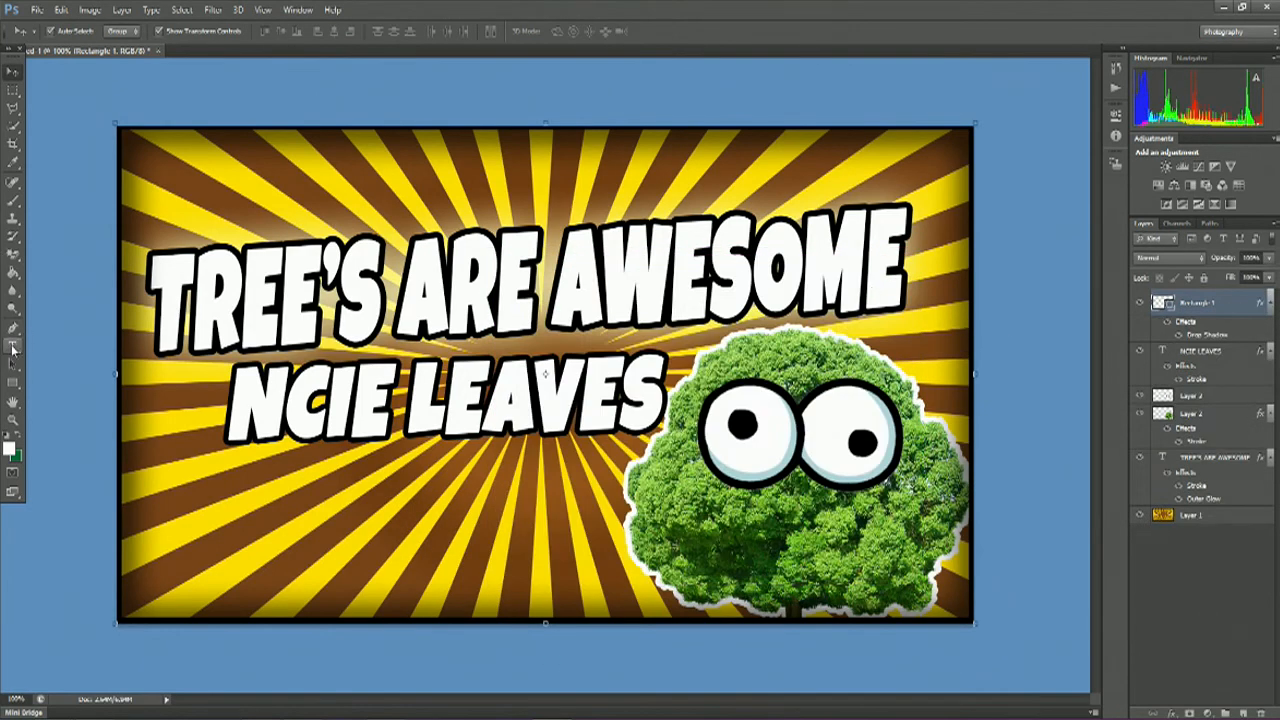
mouse_move(12, 348)
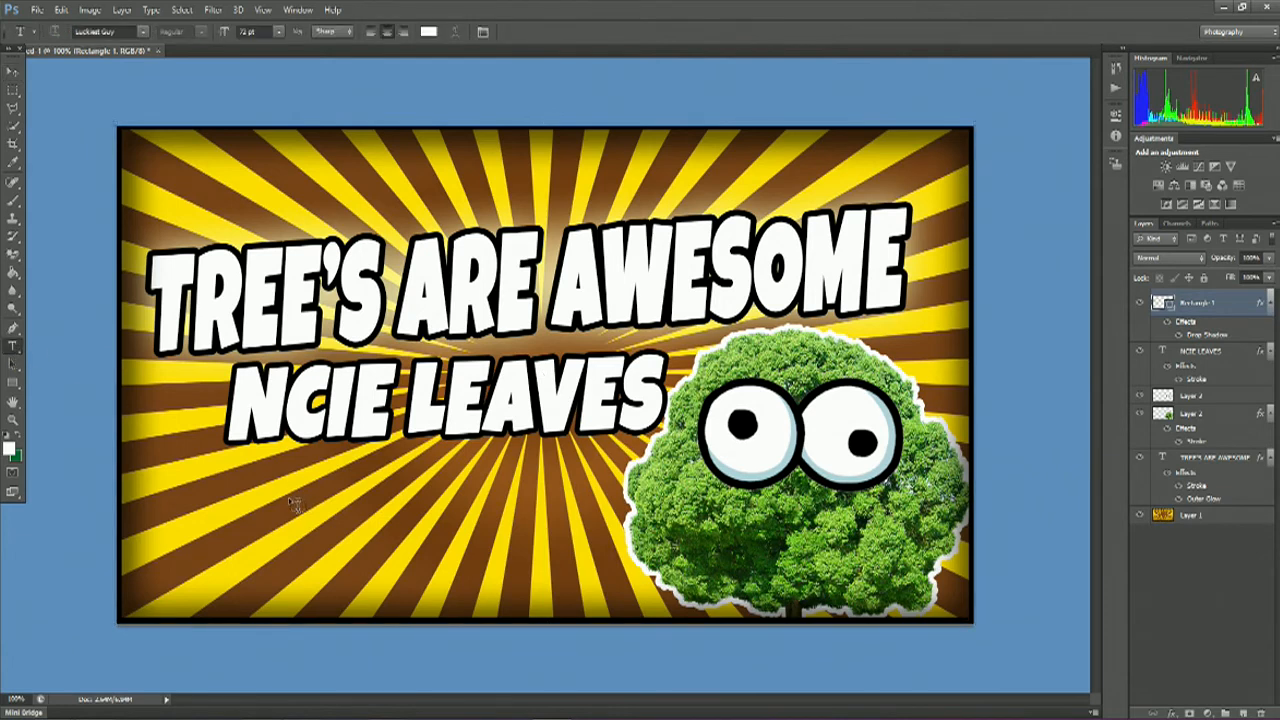
mouse_move(148, 576)
type("#89")
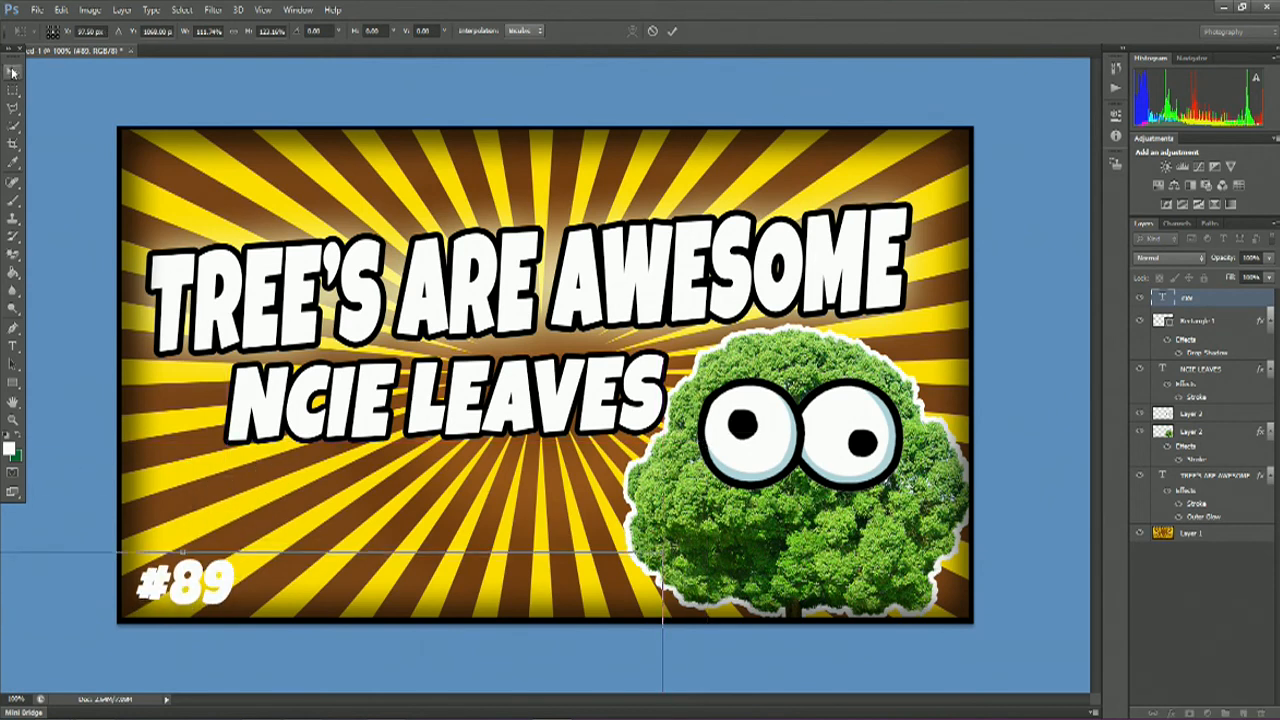
Step: Place a resized white '#89' label in the thumbnail's lower-left corner
left_click(14, 72)
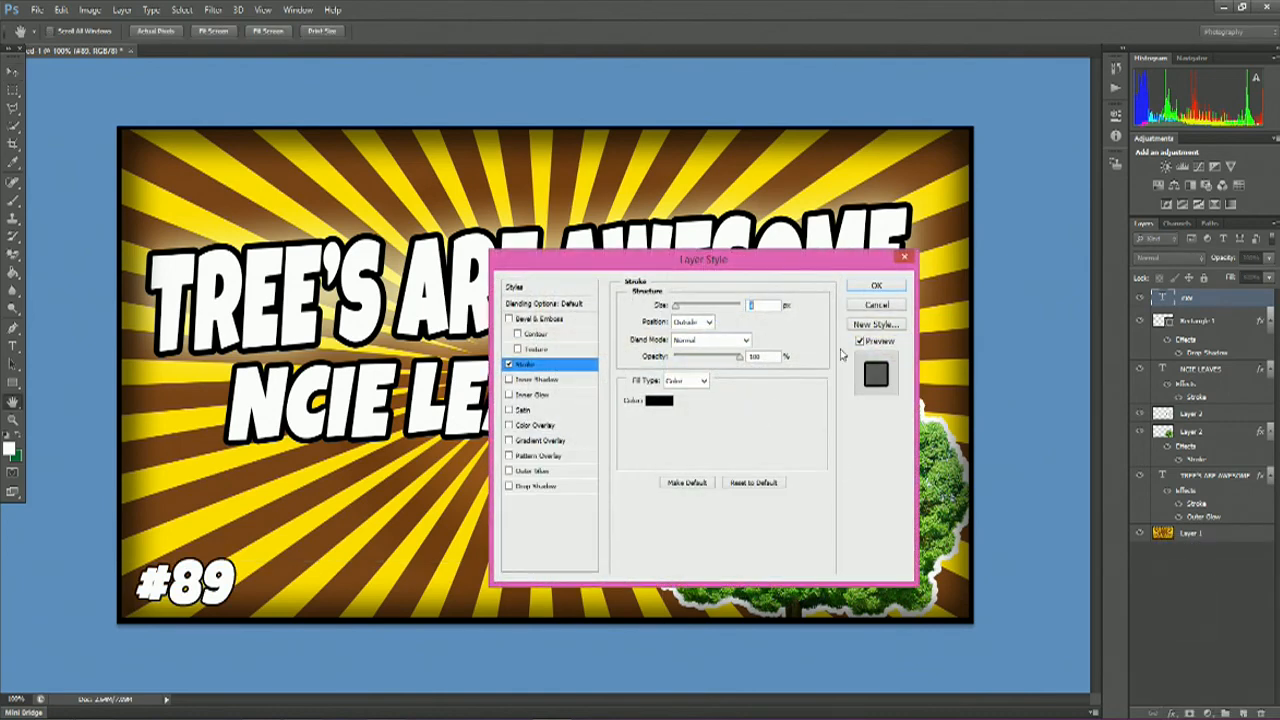
Step: Apply a black stroke outline to the '#89' label
left_click(876, 284)
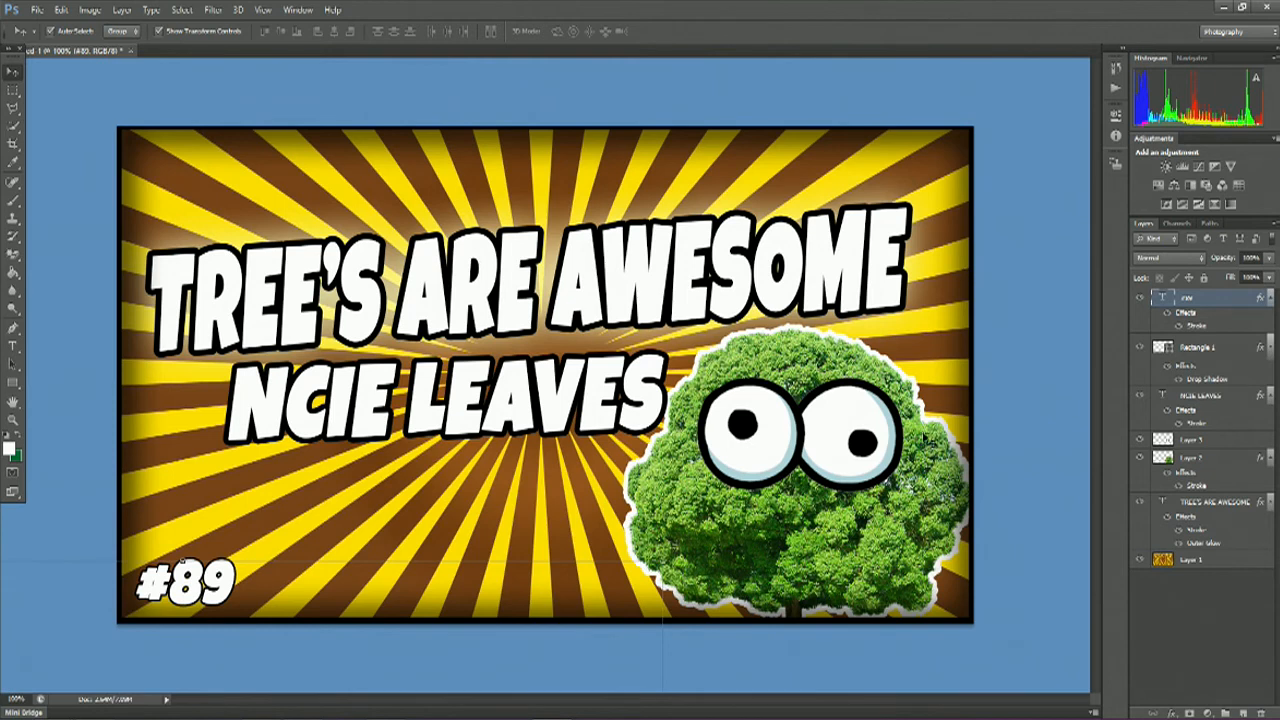
mouse_move(830, 332)
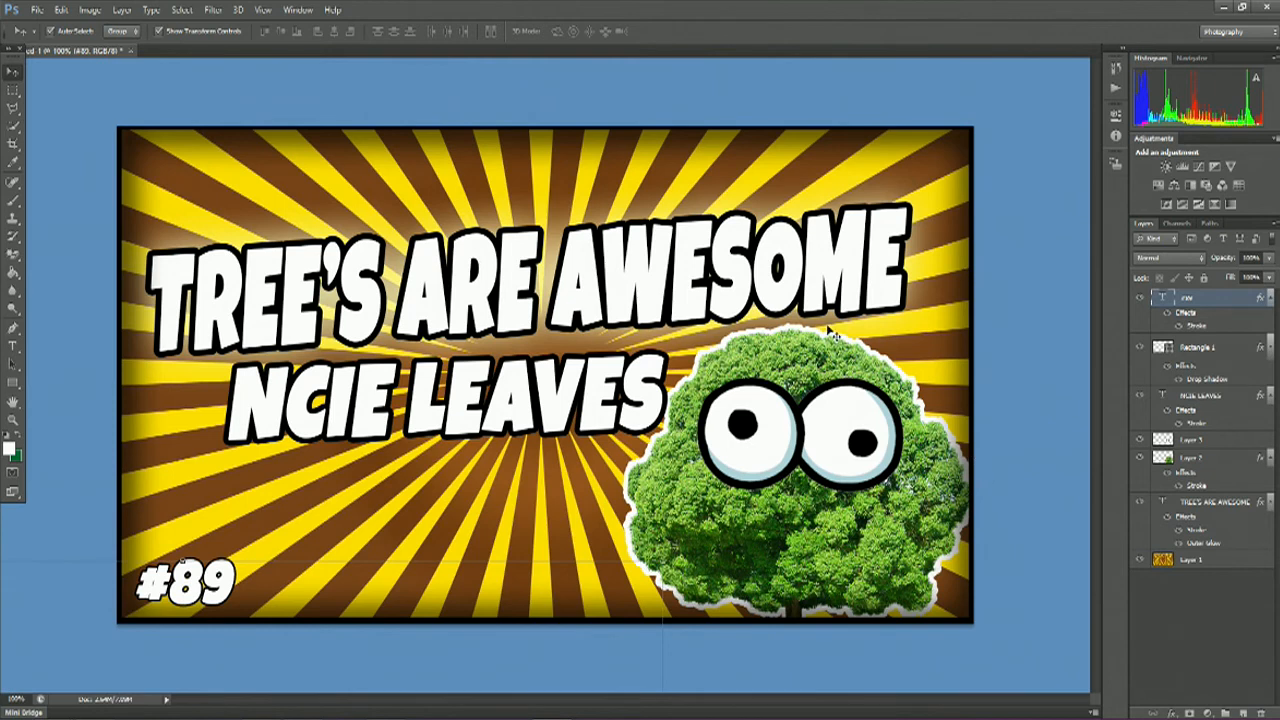